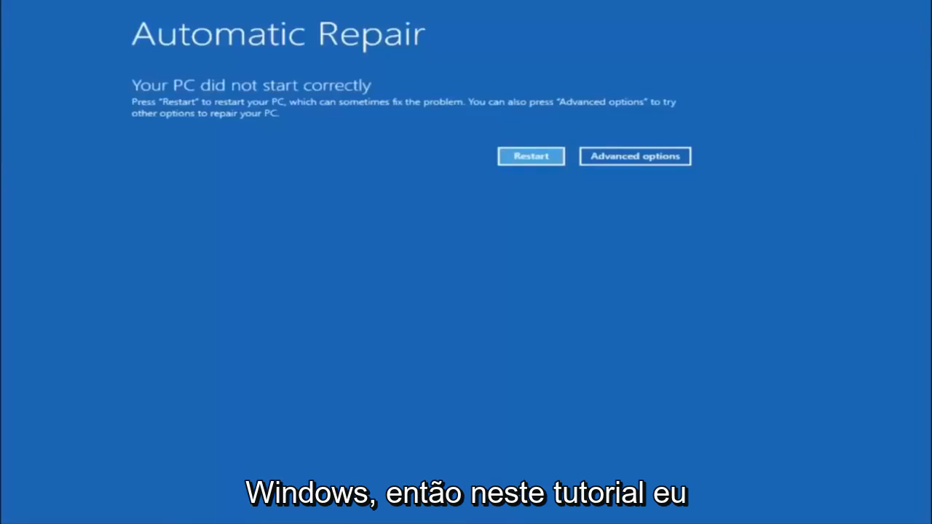
{"action": "mouse_move", "coordinate": [583, 277]}
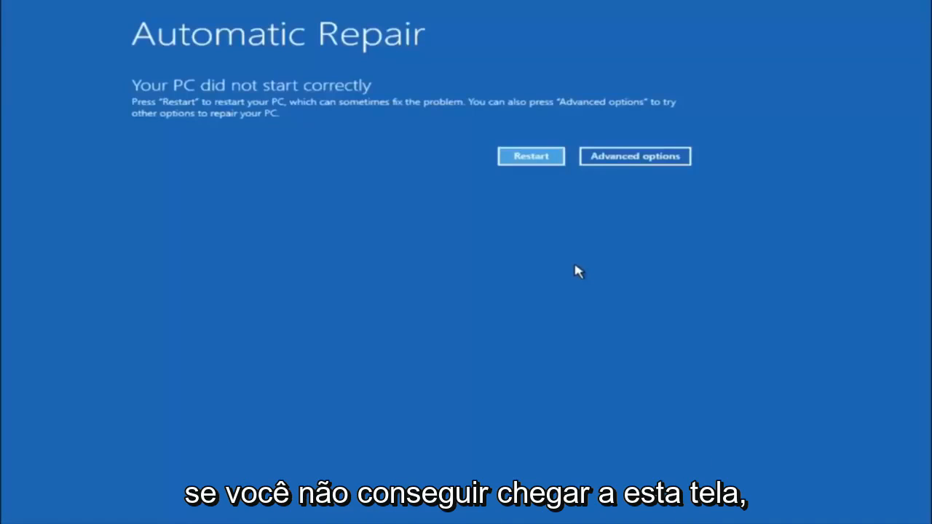
{"action": "mouse_move", "coordinate": [184, 142]}
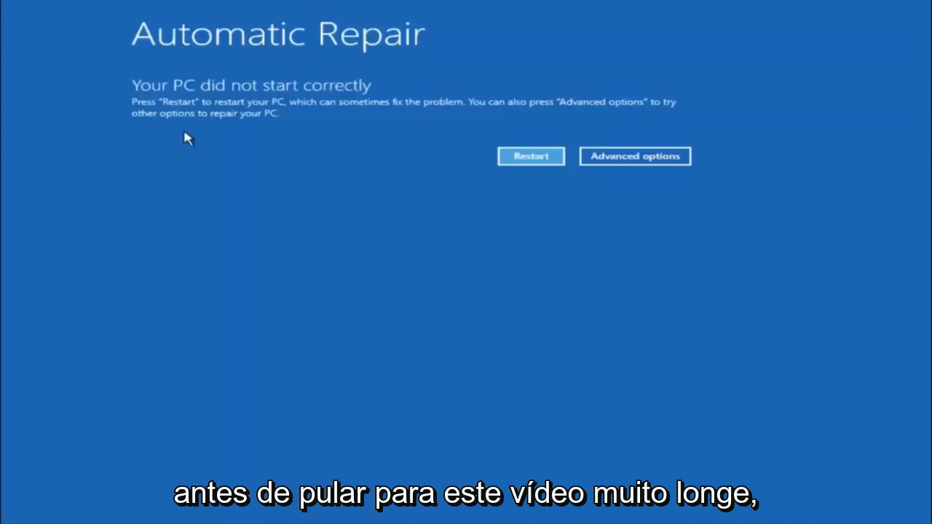
{"action": "mouse_move", "coordinate": [225, 137]}
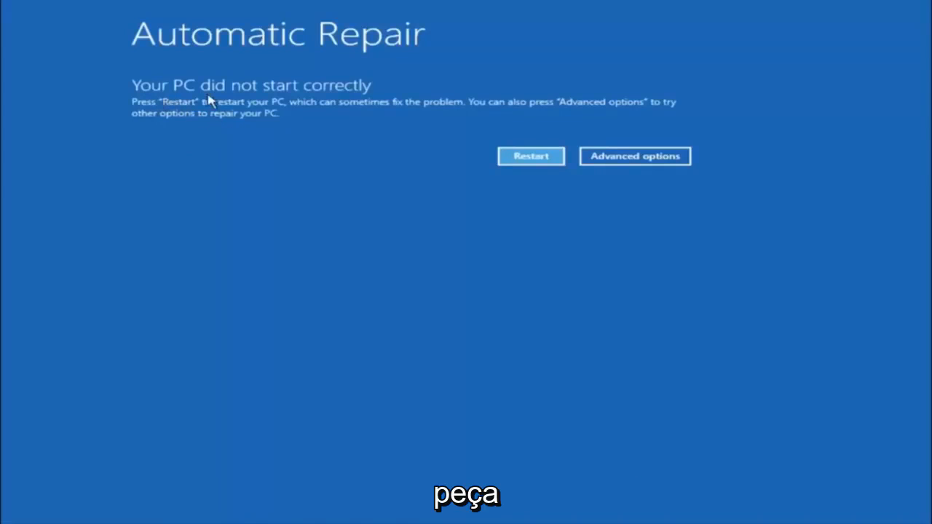
{"action": "mouse_move", "coordinate": [261, 120]}
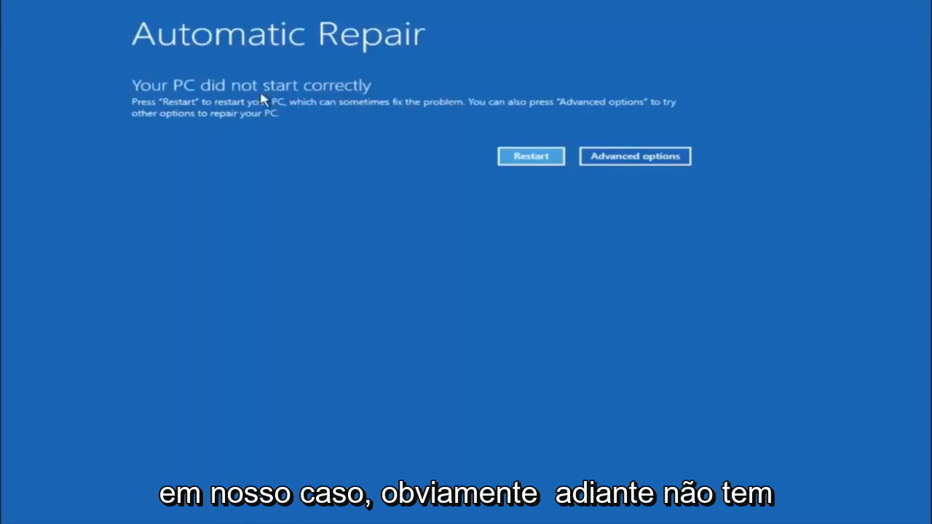
{"action": "mouse_move", "coordinate": [469, 107]}
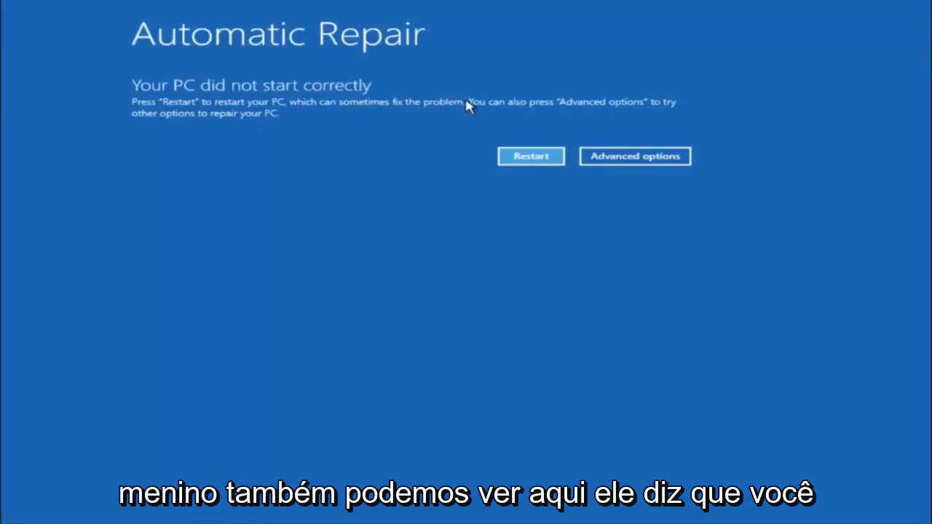
{"action": "mouse_move", "coordinate": [488, 110]}
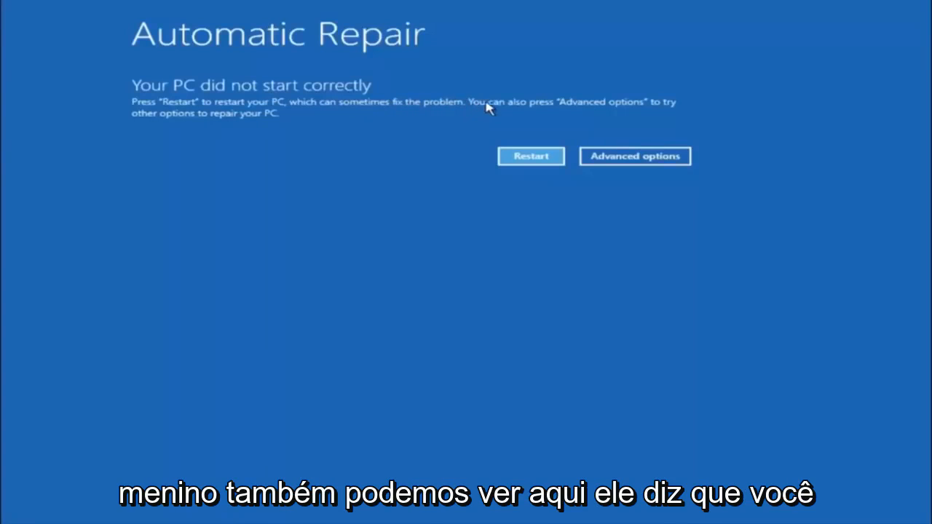
{"action": "mouse_move", "coordinate": [414, 121]}
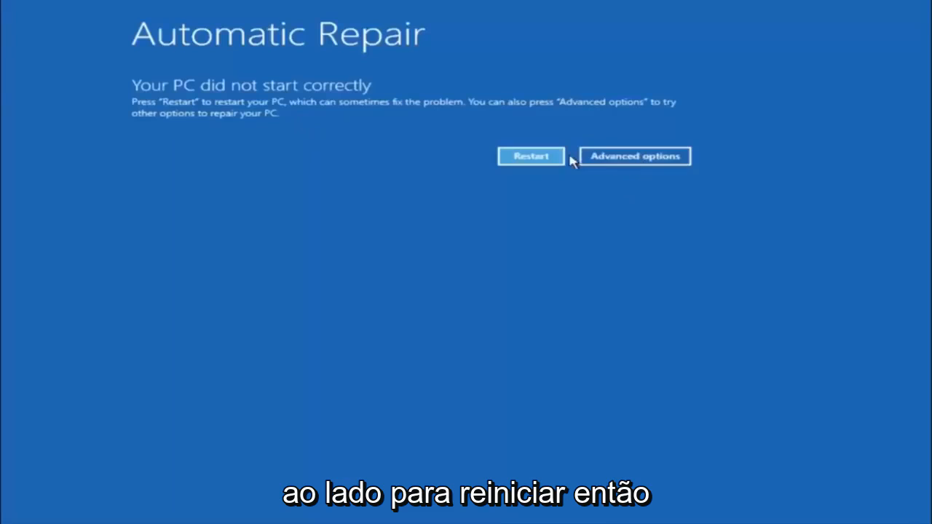
Step: Enter Advanced options and Troubleshoot, heading toward System Restore
{"action": "left_click", "coordinate": [634, 156]}
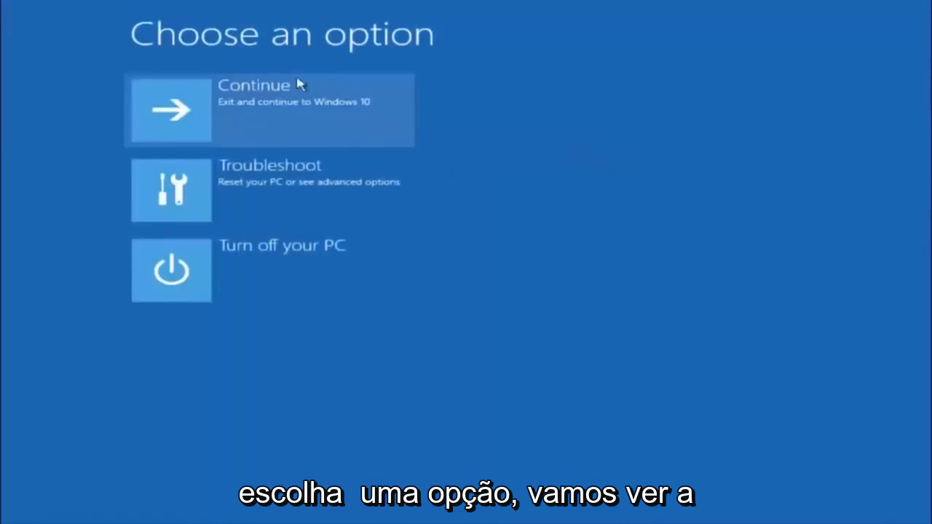
{"action": "mouse_move", "coordinate": [201, 191]}
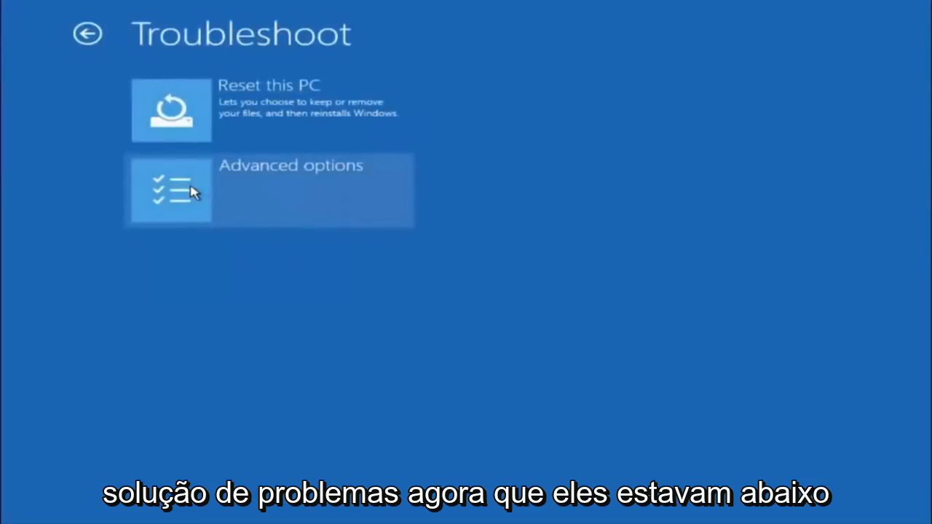
{"action": "mouse_move", "coordinate": [261, 245]}
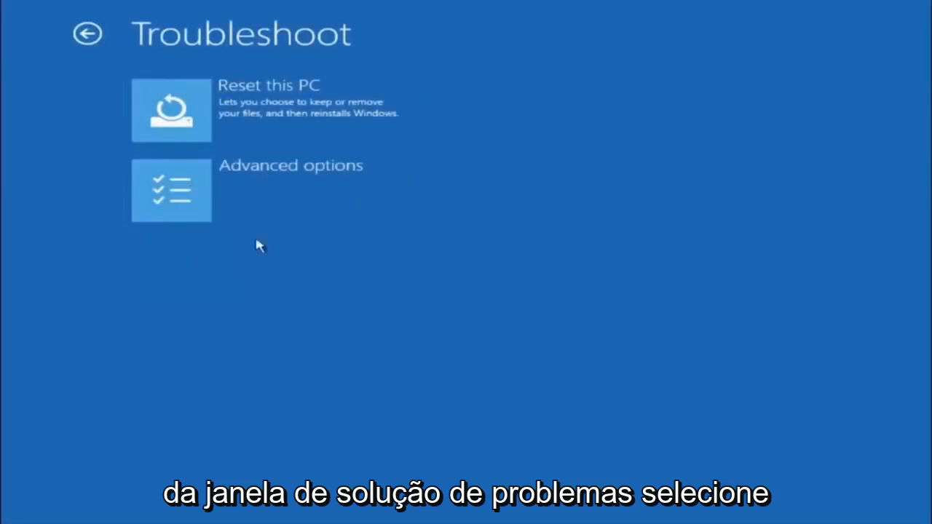
{"action": "left_click", "coordinate": [172, 189]}
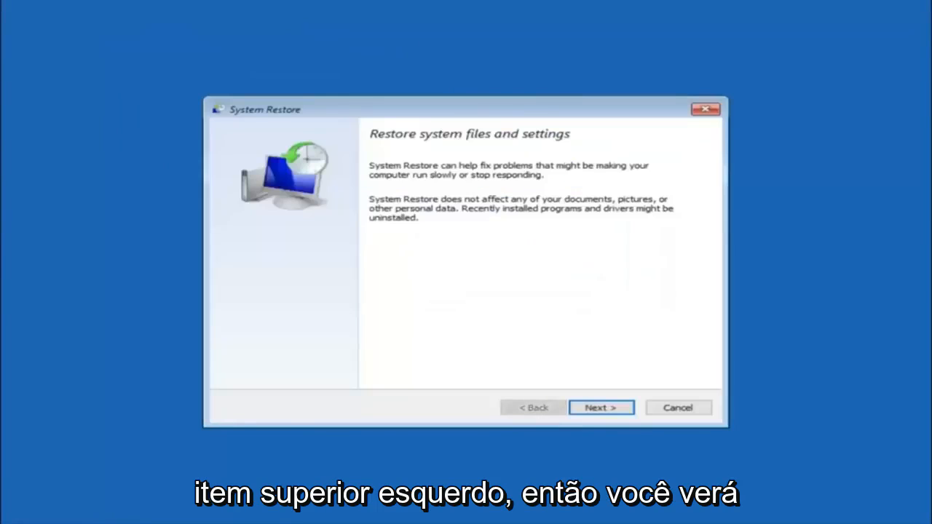
{"action": "mouse_move", "coordinate": [488, 187]}
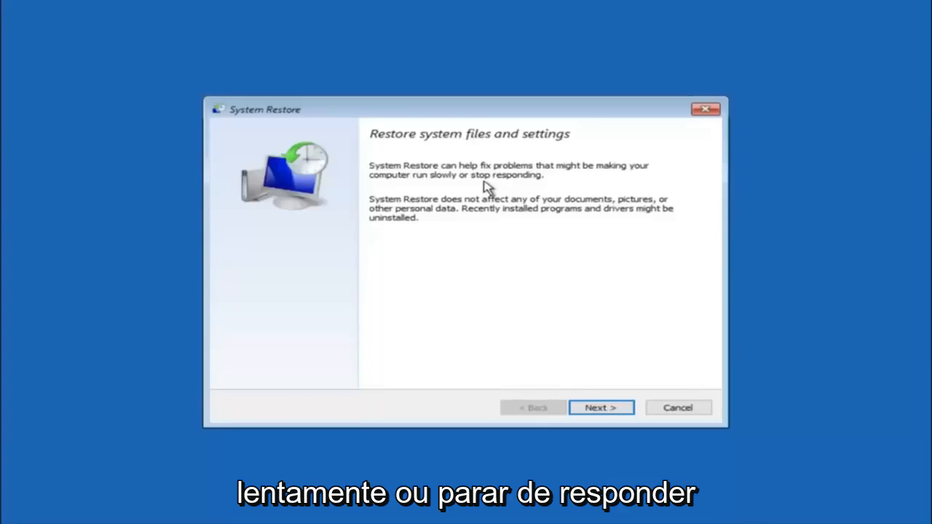
{"action": "mouse_move", "coordinate": [414, 209]}
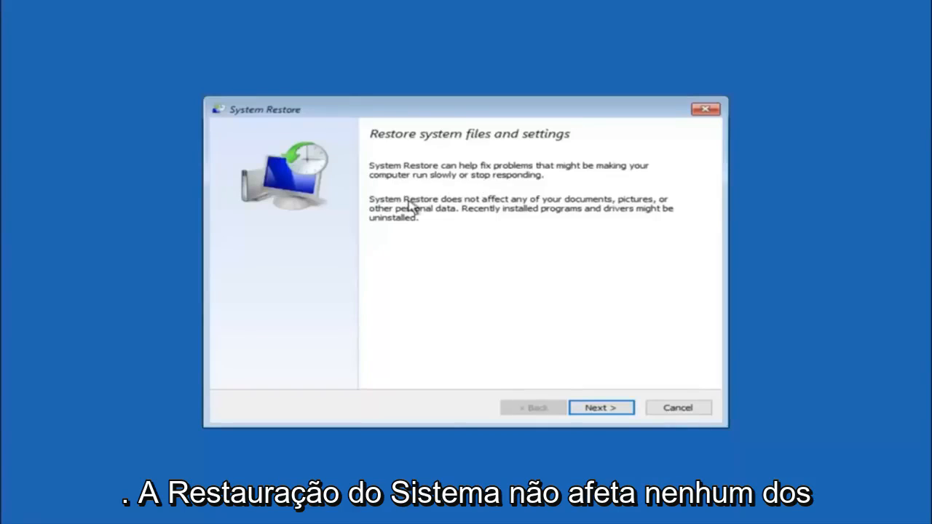
{"action": "mouse_move", "coordinate": [571, 207]}
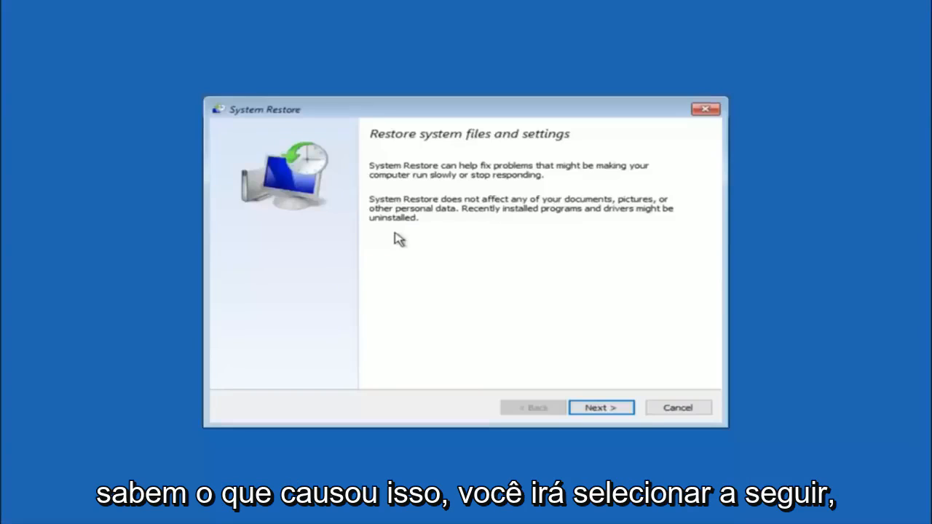
Step: Advance System Restore to the list showing the 'Before update' restore point
{"action": "left_click", "coordinate": [600, 408]}
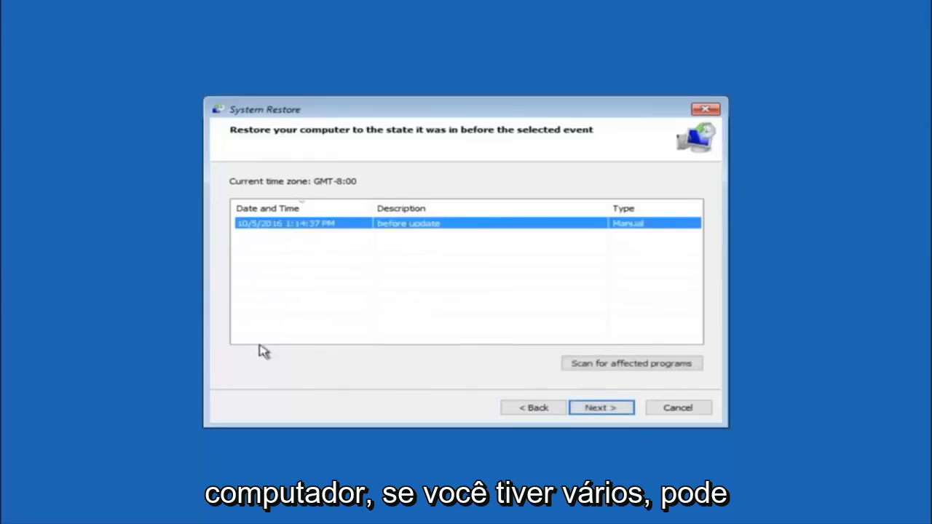
{"action": "mouse_move", "coordinate": [236, 335]}
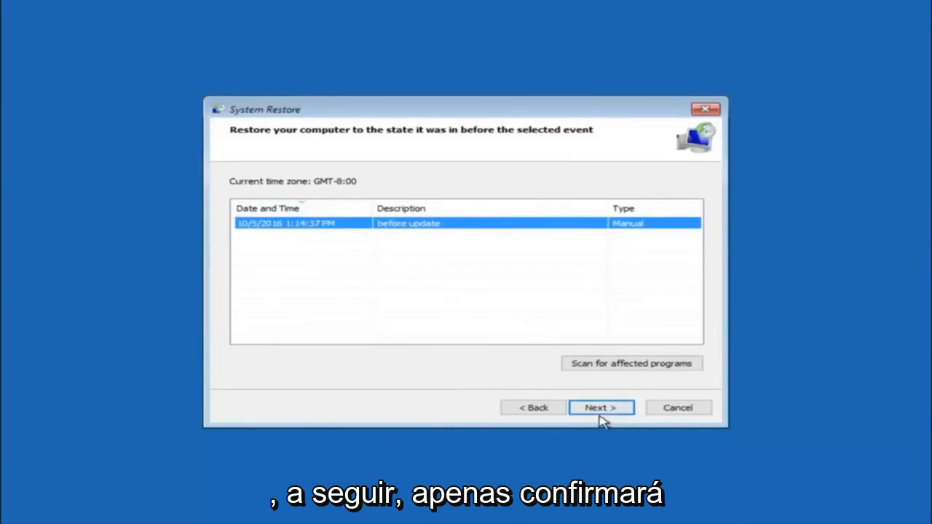
Step: Confirm the selected restore point and finish the wizard, reaching the 'cannot be interrupted' warning
{"action": "left_click", "coordinate": [600, 408]}
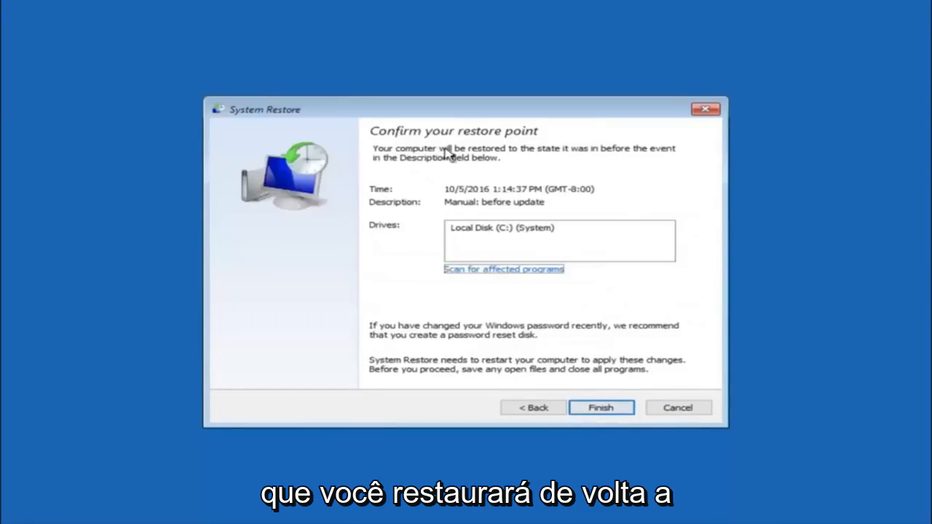
{"action": "mouse_move", "coordinate": [583, 192]}
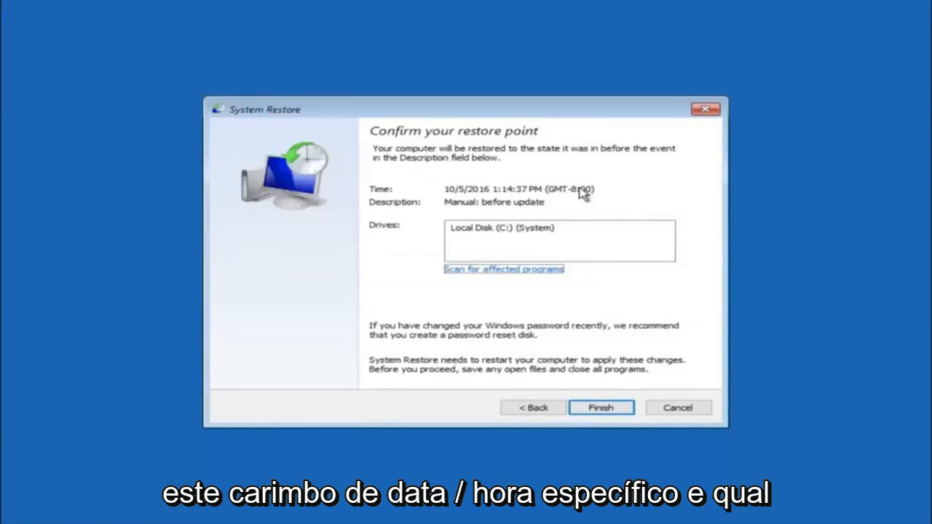
{"action": "mouse_move", "coordinate": [488, 260]}
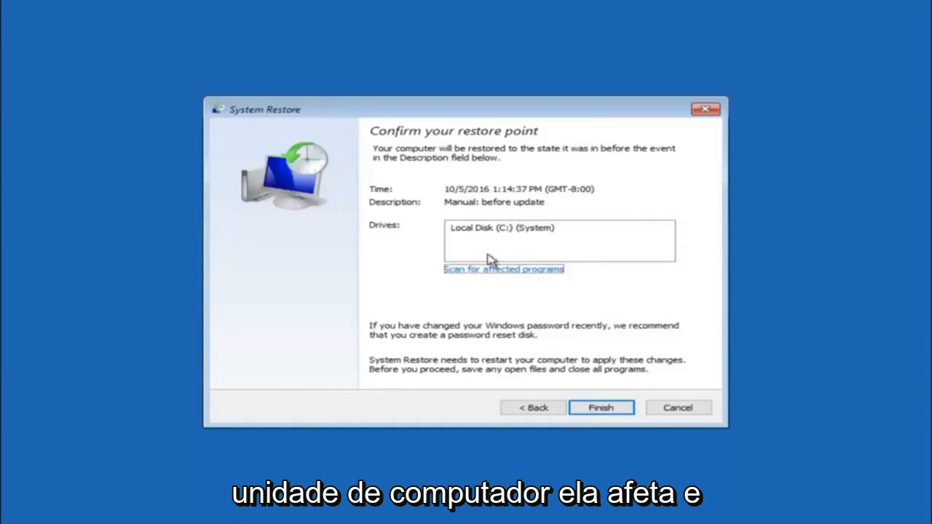
{"action": "mouse_move", "coordinate": [499, 248]}
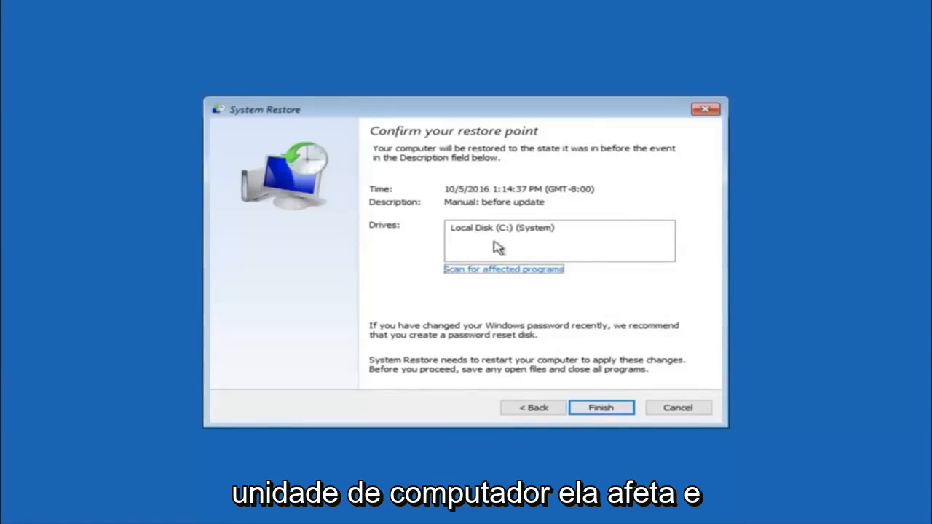
{"action": "mouse_move", "coordinate": [379, 329]}
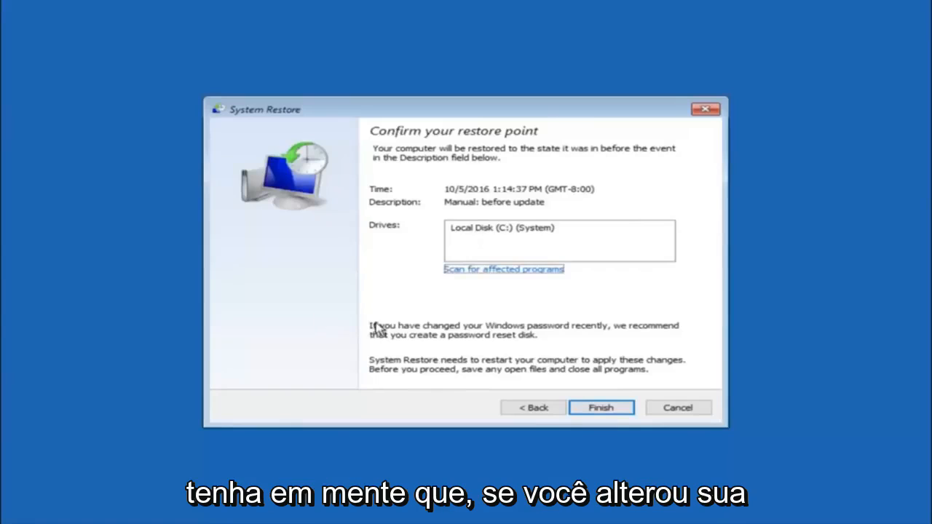
{"action": "mouse_move", "coordinate": [546, 332]}
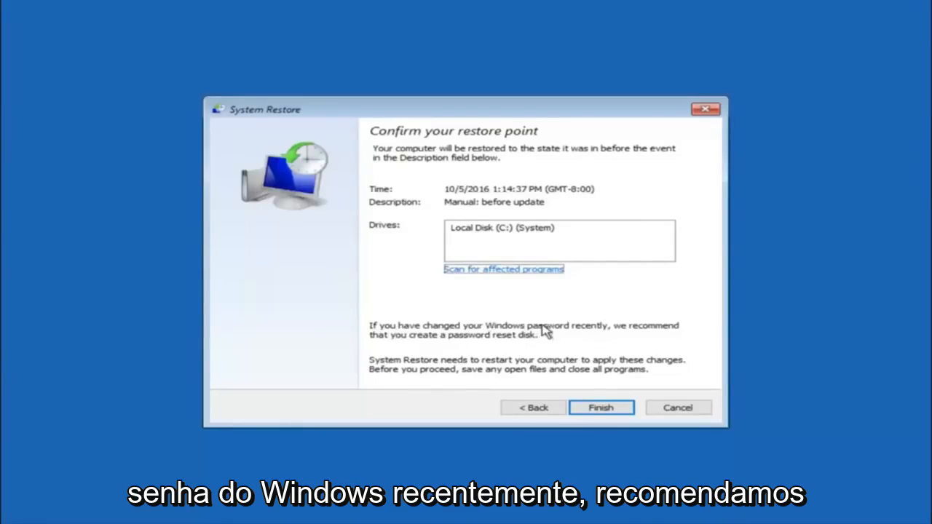
{"action": "mouse_move", "coordinate": [426, 347]}
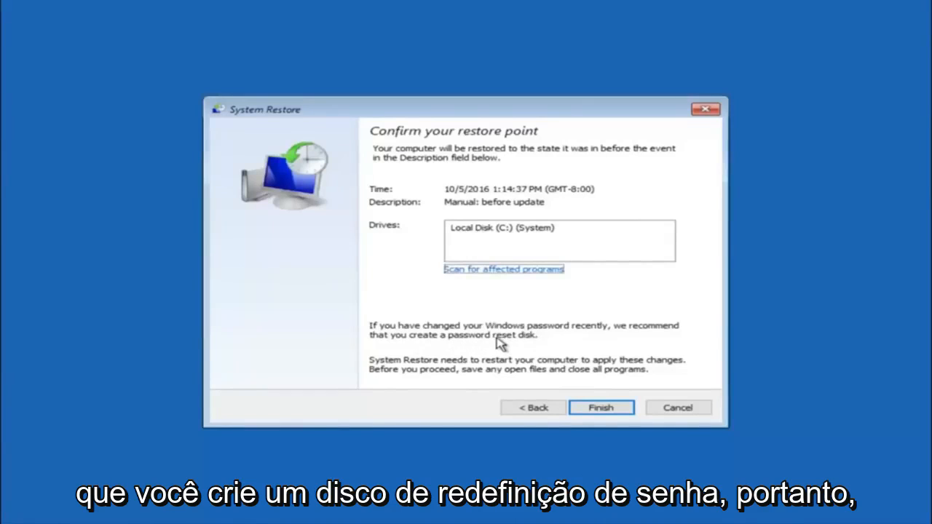
{"action": "mouse_move", "coordinate": [586, 341]}
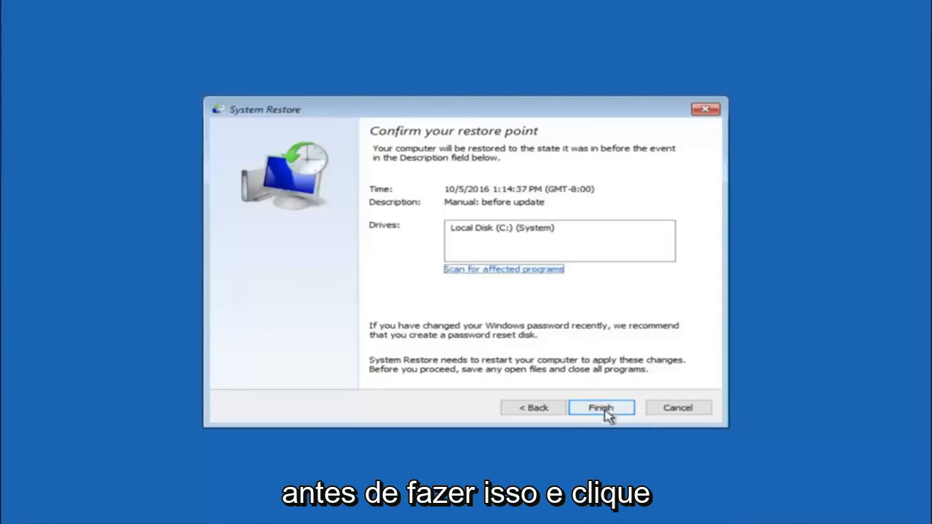
{"action": "left_click", "coordinate": [600, 408]}
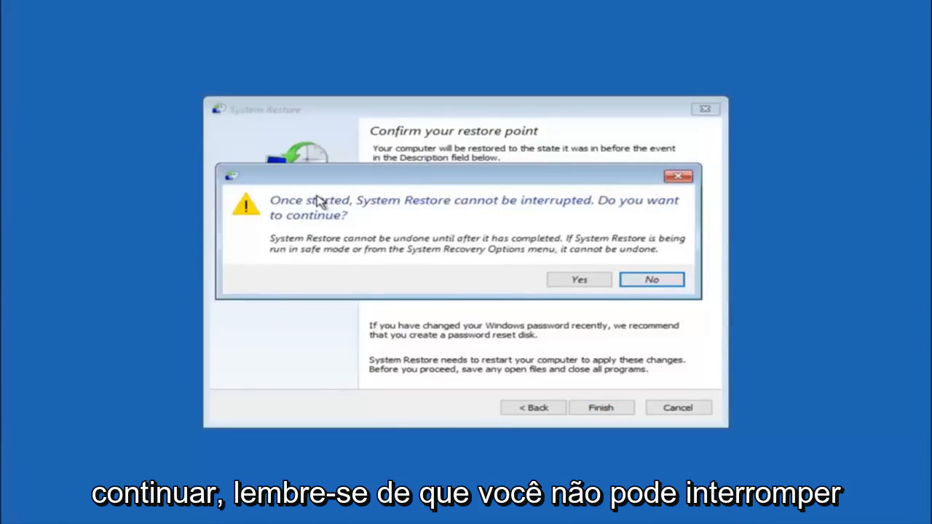
{"action": "mouse_move", "coordinate": [327, 230]}
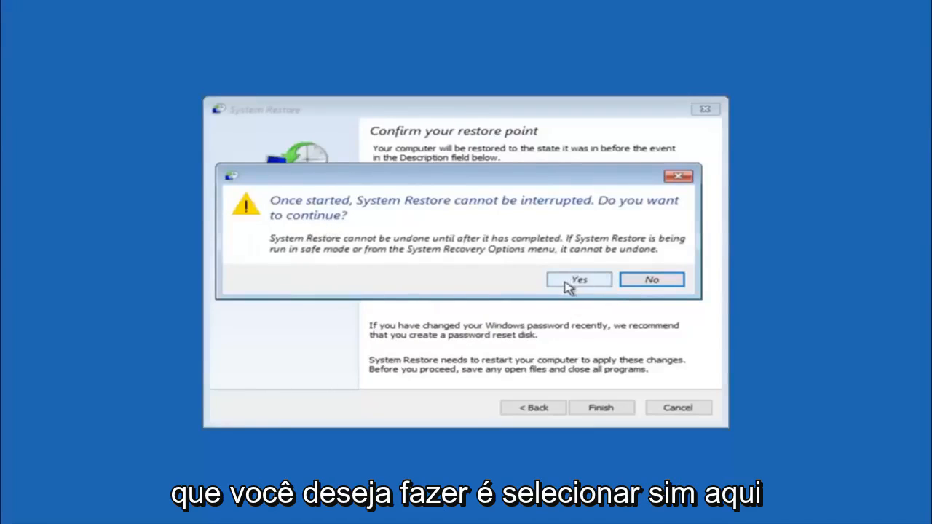
Step: Run System Restore to the 10/5/2016 point and restart the PC afterwards
{"action": "left_click", "coordinate": [580, 280]}
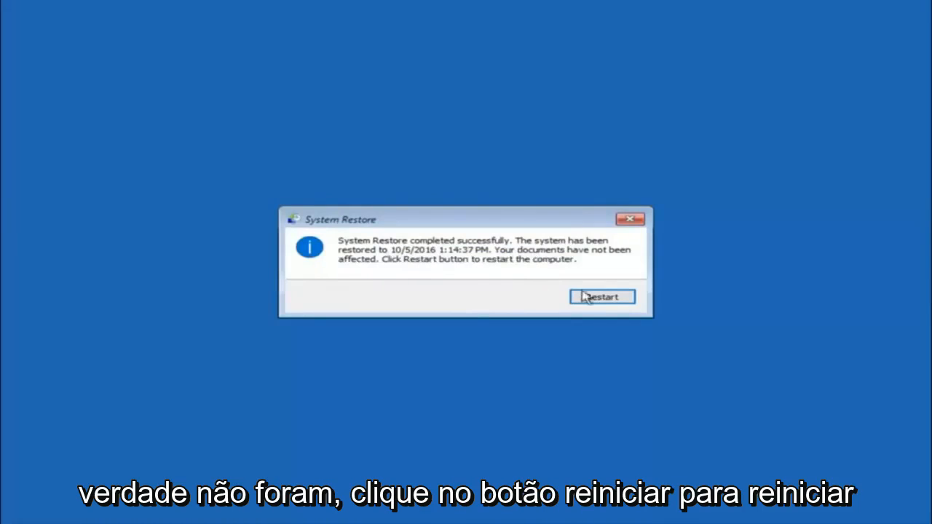
{"action": "left_click", "coordinate": [602, 297]}
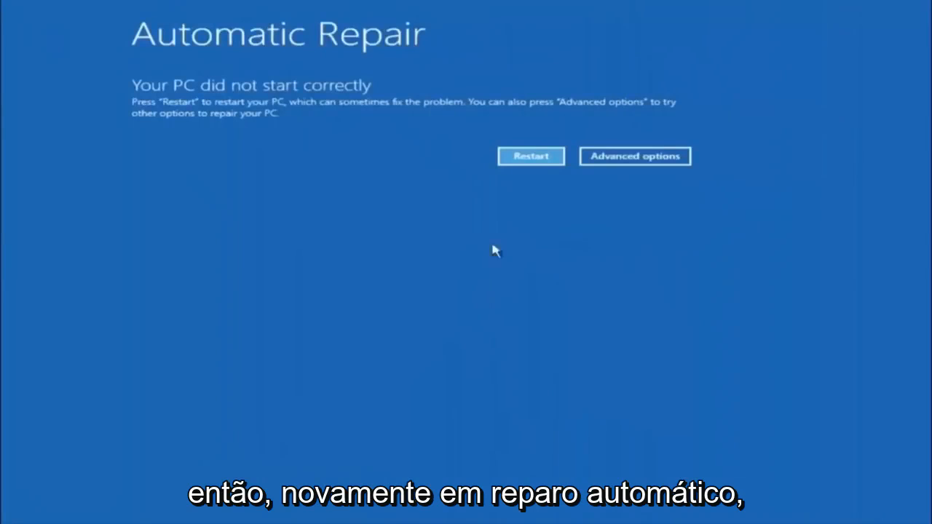
Step: Re-enter Advanced options and Troubleshoot to reach Startup Repair
{"action": "left_click", "coordinate": [635, 156]}
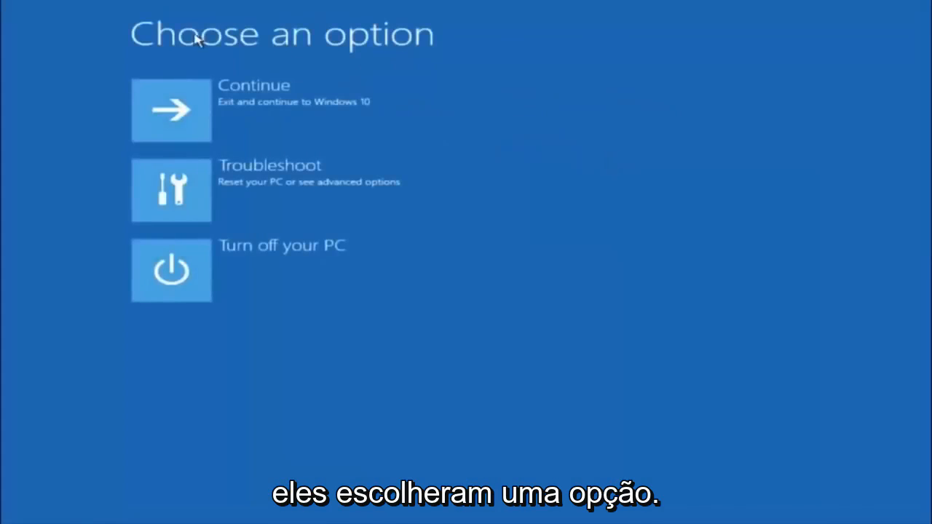
{"action": "mouse_move", "coordinate": [221, 192]}
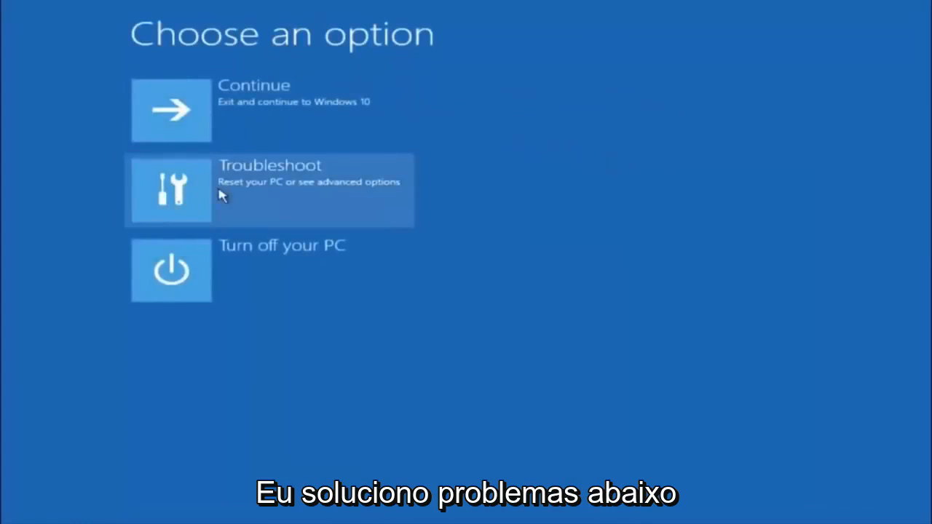
{"action": "left_click", "coordinate": [269, 189]}
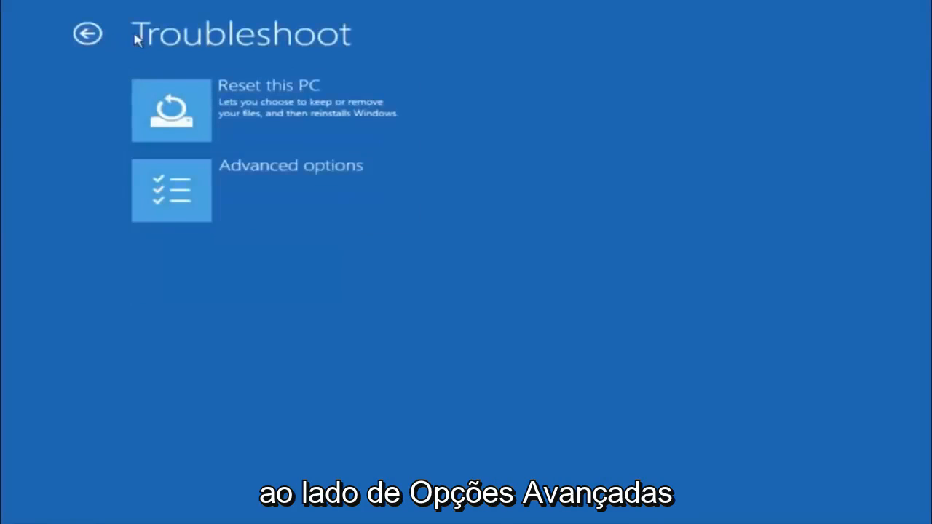
{"action": "mouse_move", "coordinate": [219, 191]}
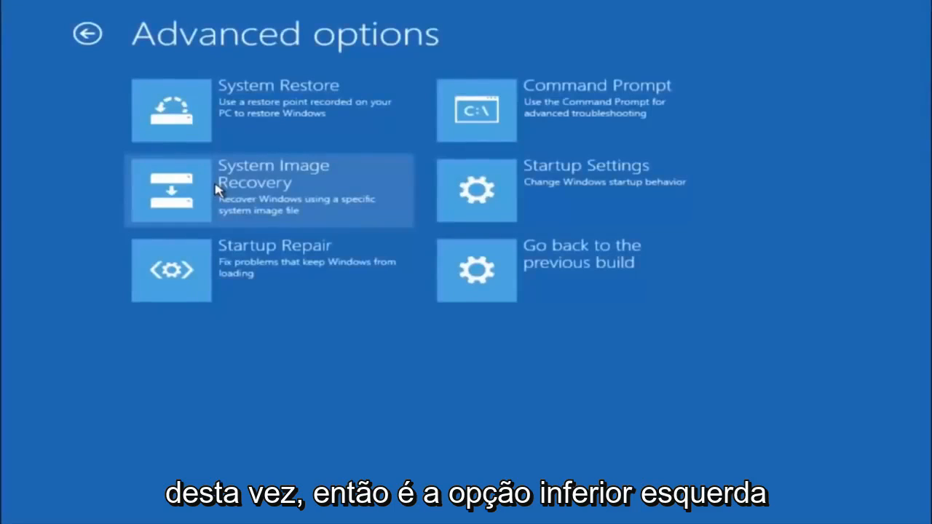
{"action": "mouse_move", "coordinate": [259, 297]}
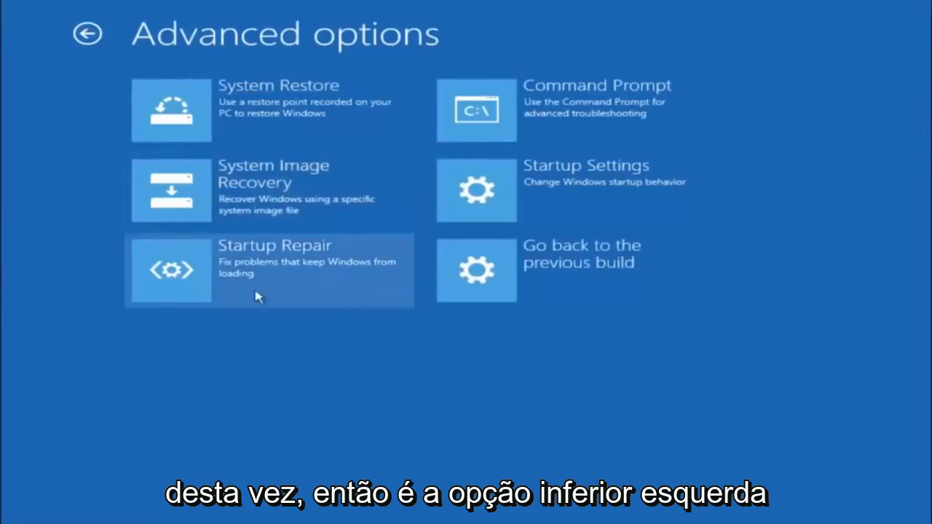
{"action": "mouse_move", "coordinate": [289, 260]}
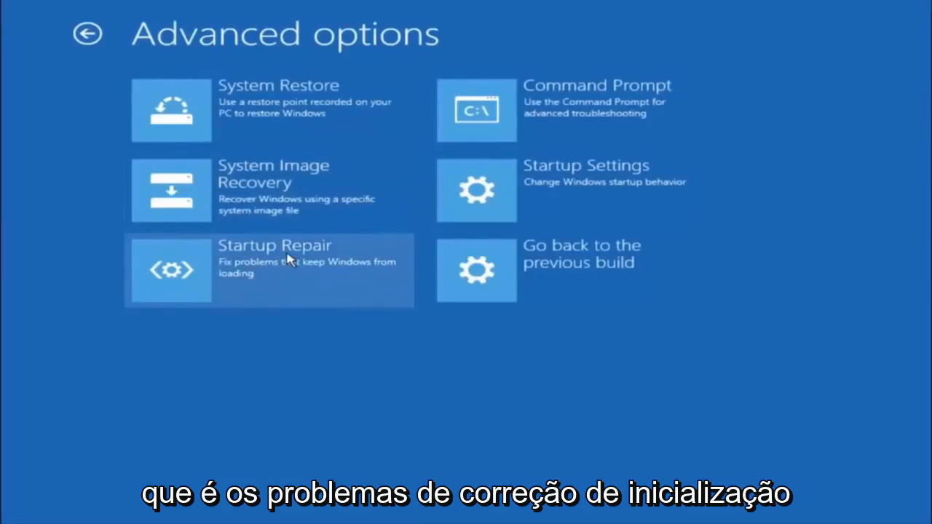
{"action": "mouse_move", "coordinate": [295, 274]}
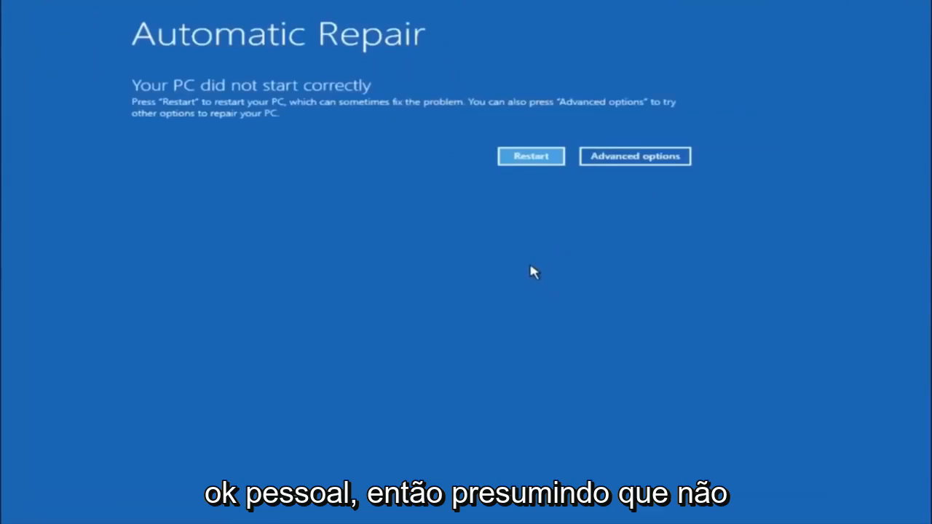
{"action": "mouse_move", "coordinate": [444, 204]}
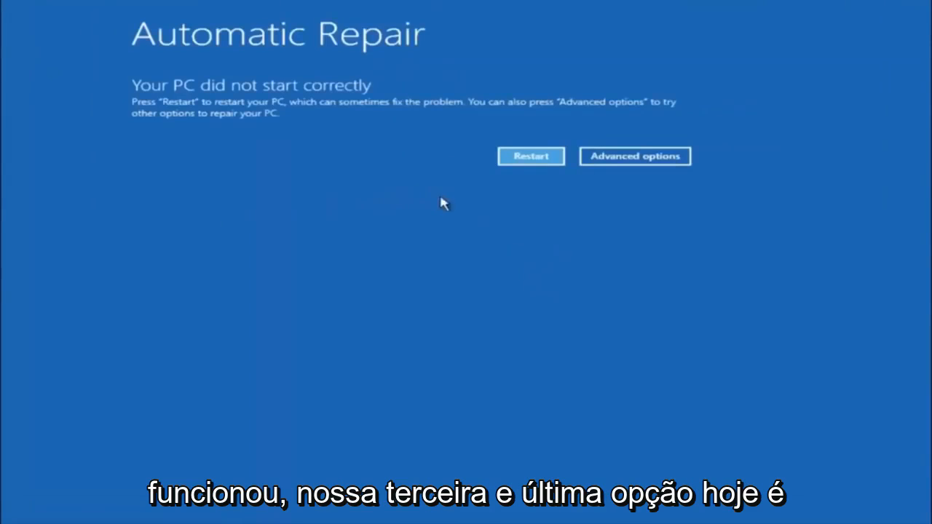
{"action": "mouse_move", "coordinate": [215, 199]}
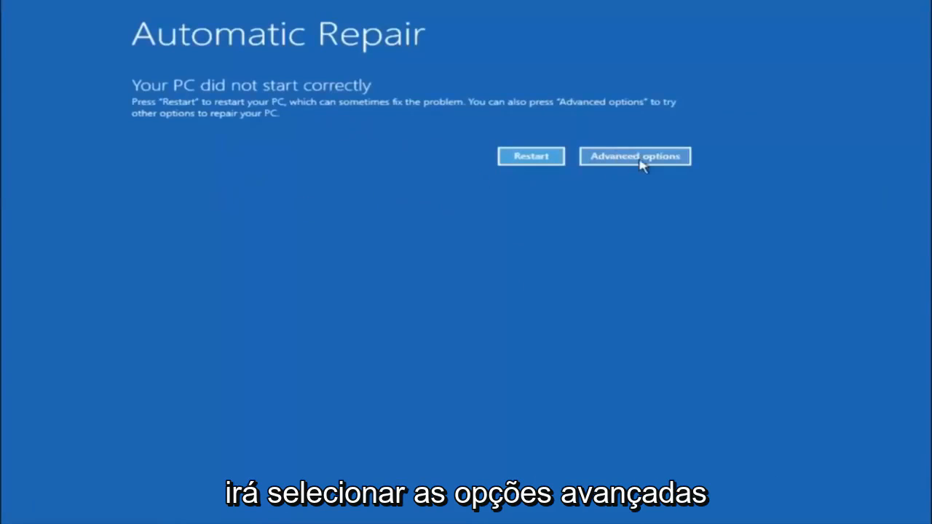
Step: Navigate Advanced options and Troubleshoot to launch the recovery Command Prompt at X:\windows\system32
{"action": "left_click", "coordinate": [635, 156]}
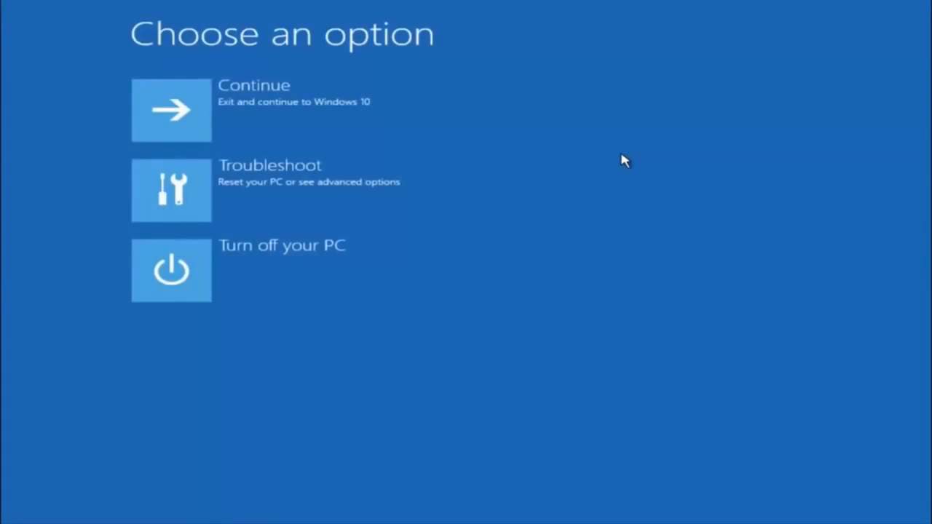
{"action": "mouse_move", "coordinate": [181, 204]}
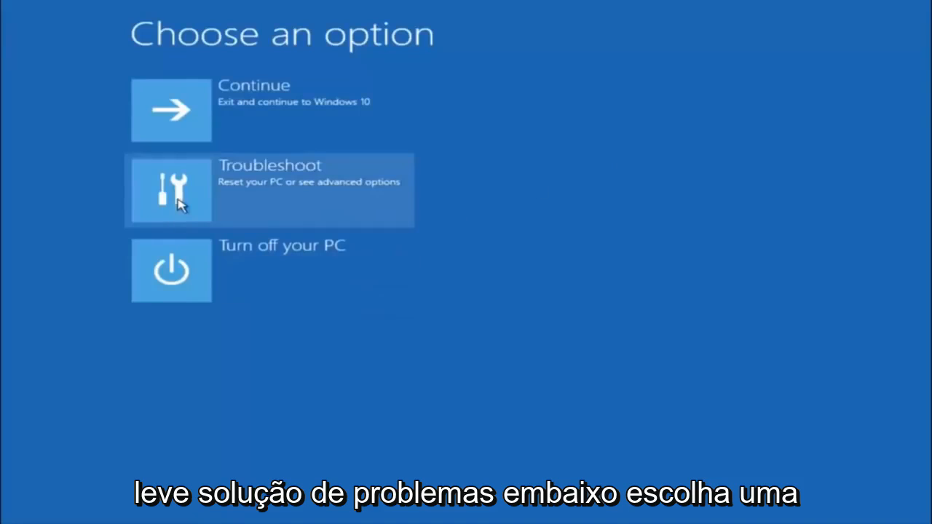
{"action": "left_click", "coordinate": [172, 189]}
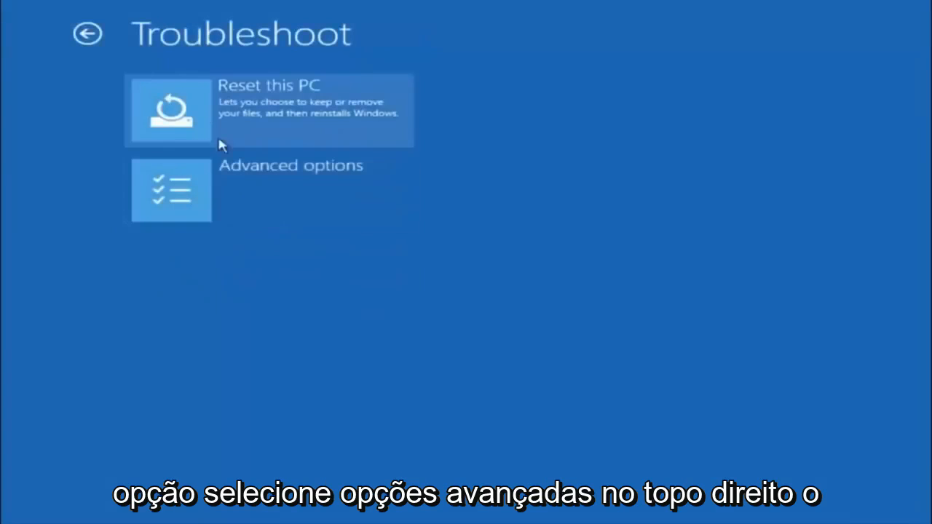
{"action": "mouse_move", "coordinate": [218, 186]}
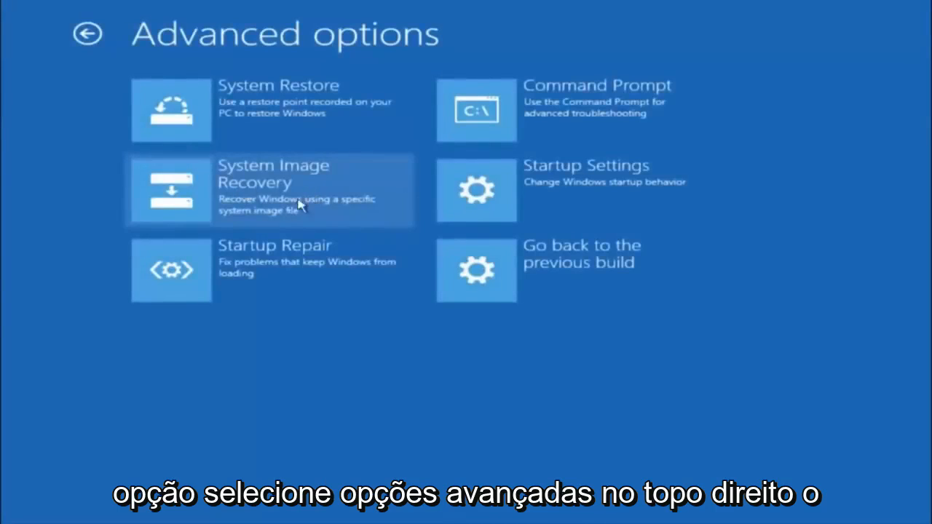
{"action": "mouse_move", "coordinate": [583, 110]}
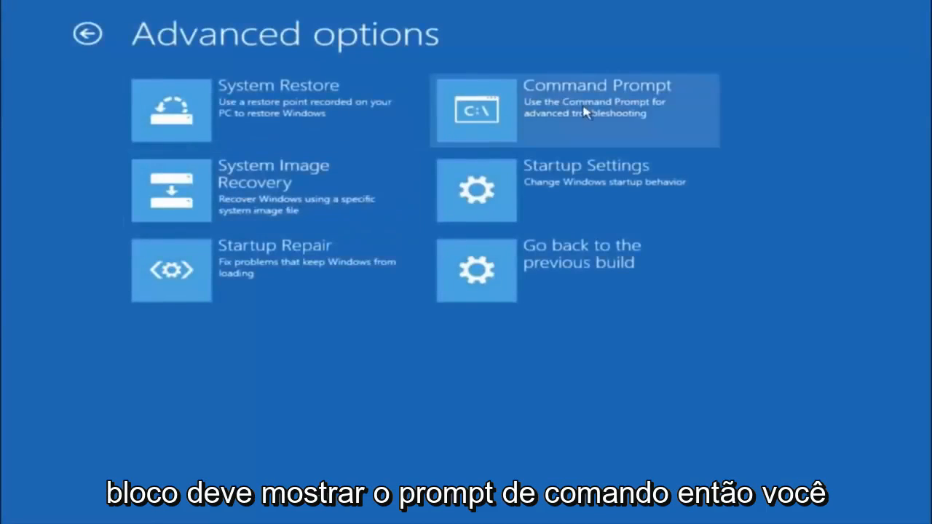
{"action": "left_click", "coordinate": [574, 111]}
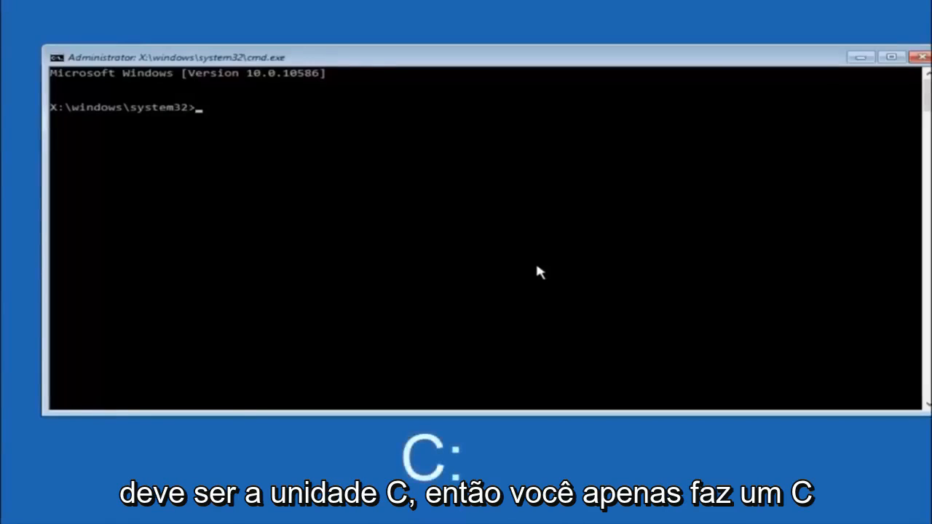
Step: Switch to drive C: and list its contents (PerfLogs, Program Files, Users, Windows, Windows.old)
{"action": "type", "text": "c"}
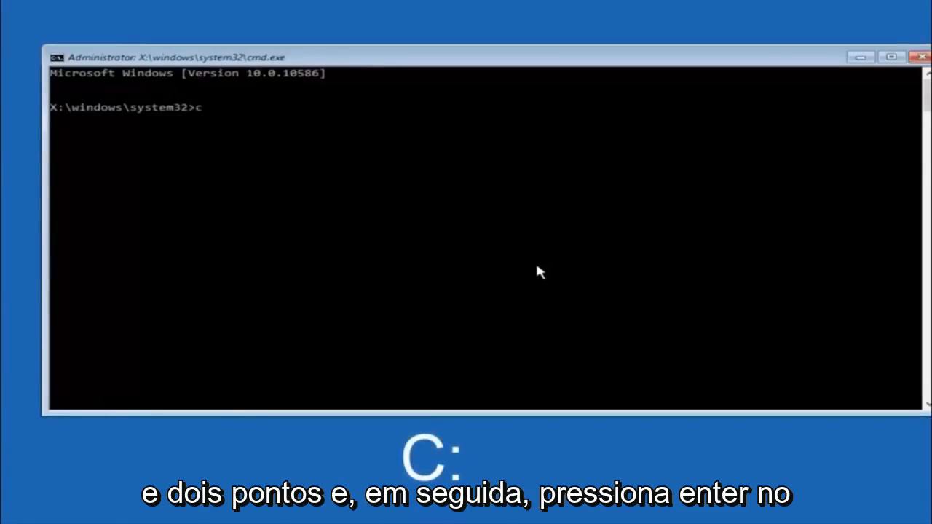
{"action": "key", "text": "enter"}
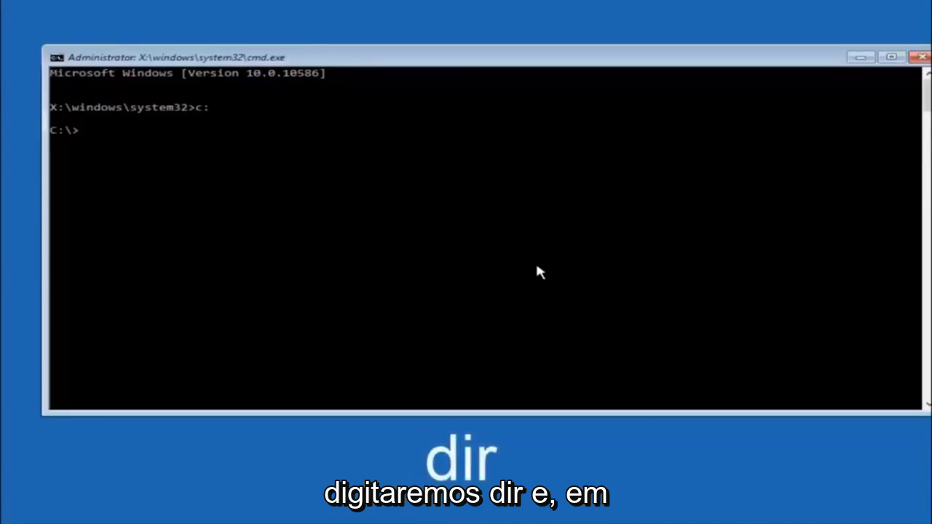
{"action": "type", "text": "dir"}
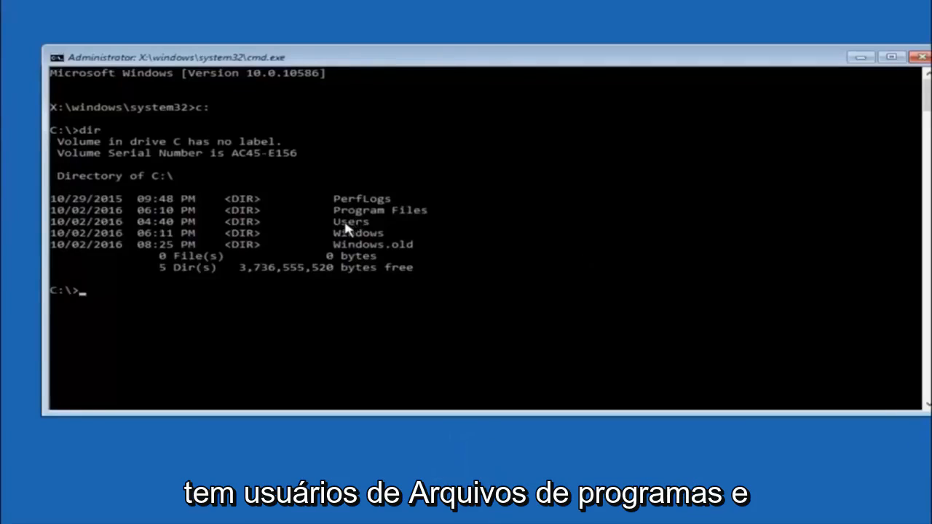
{"action": "mouse_move", "coordinate": [367, 236]}
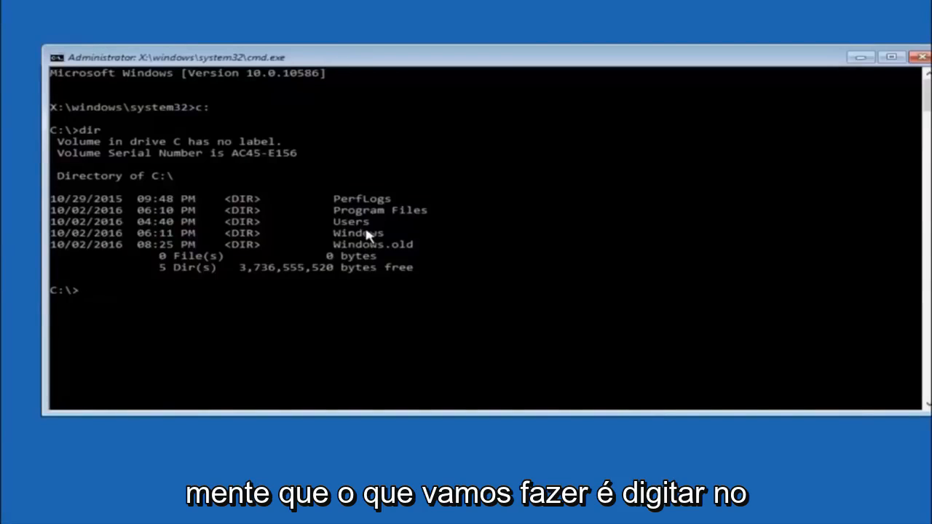
Step: Change directory to \windows\system32\config
{"action": "type", "text": "cd"}
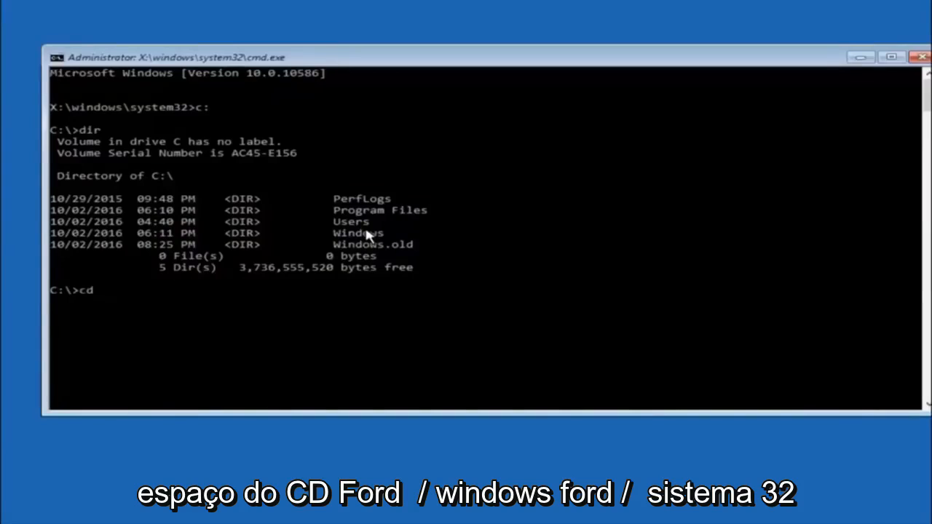
{"action": "type", "text": "\\"}
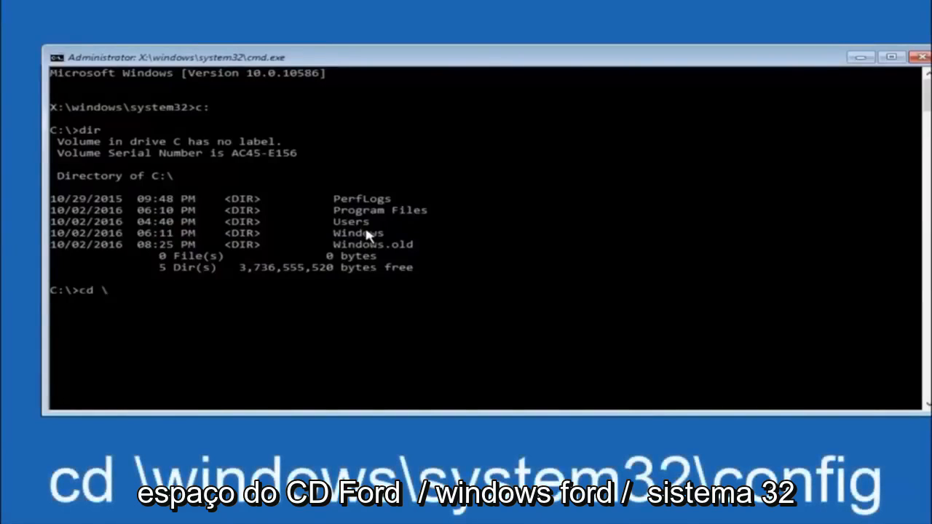
{"action": "type", "text": "windows\\"}
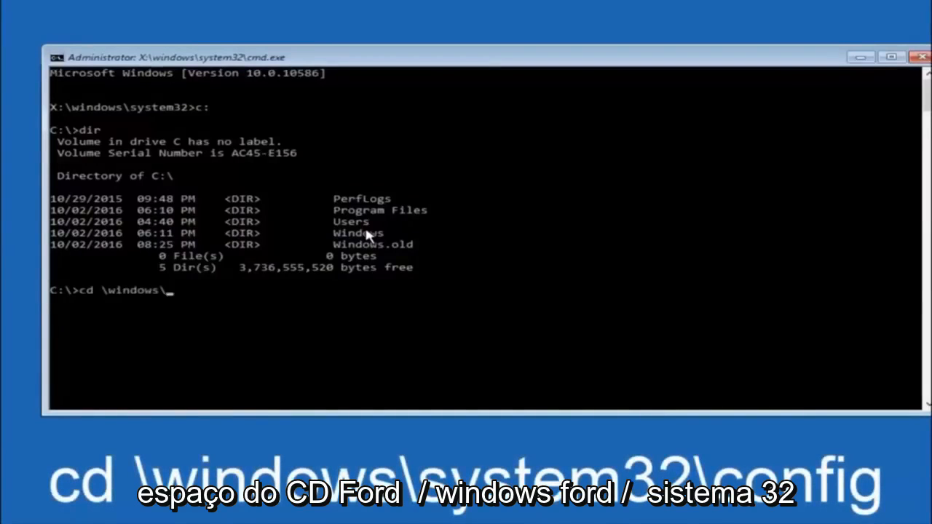
{"action": "type", "text": "system32"}
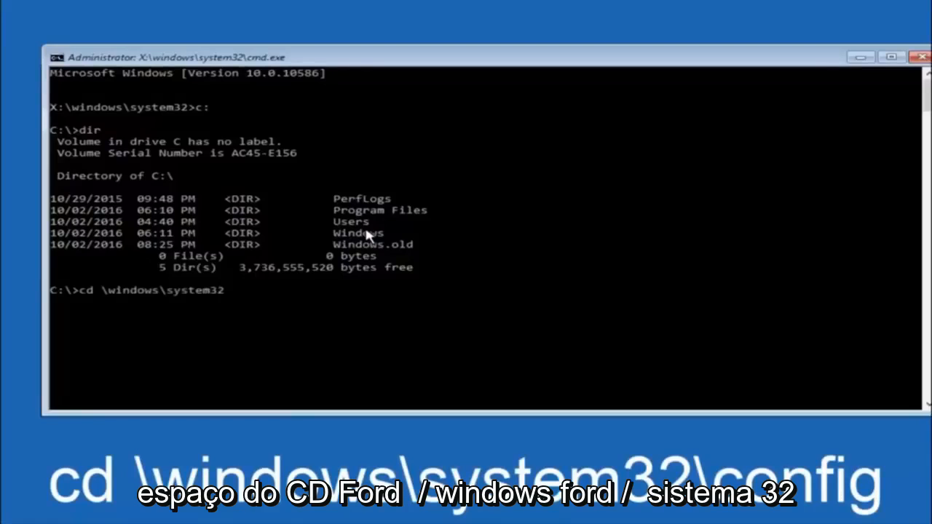
{"action": "type", "text": "\\c"}
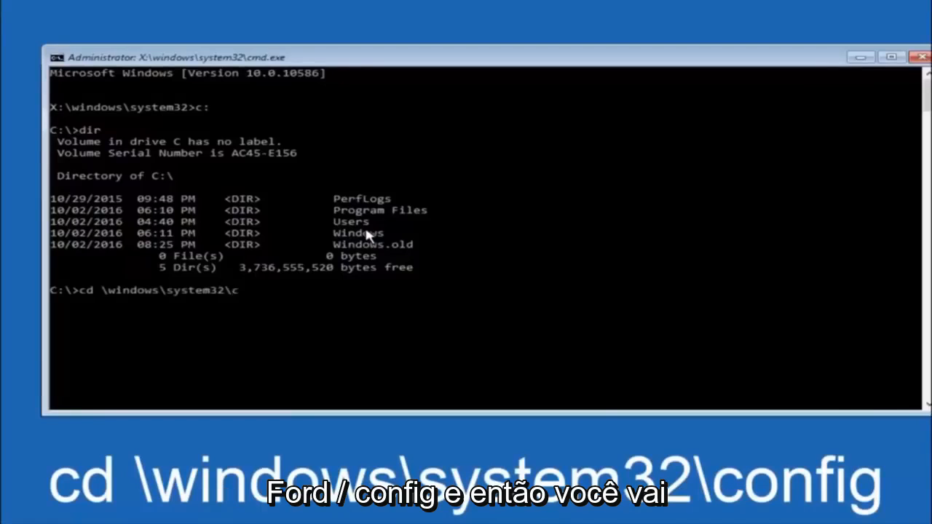
{"action": "type", "text": "onfig"}
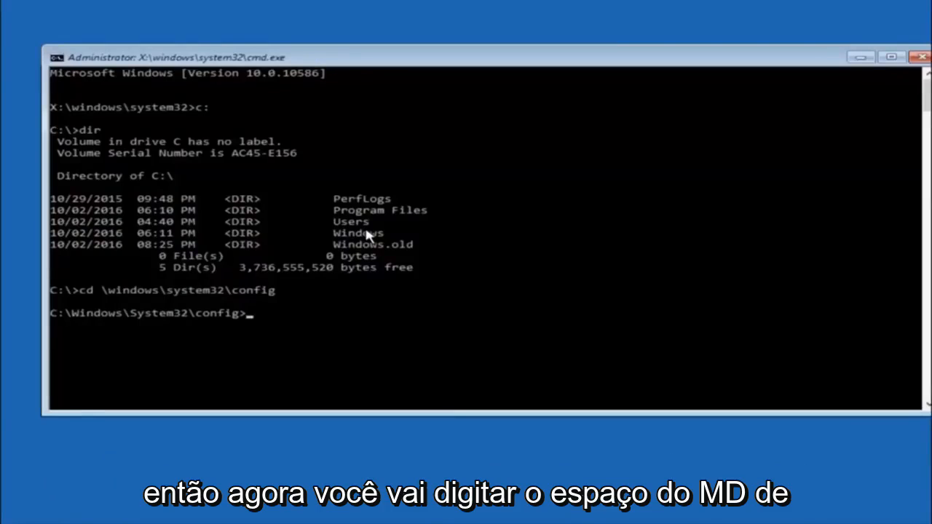
Step: Create a backup folder inside the config directory with md backup
{"action": "type", "text": "md"}
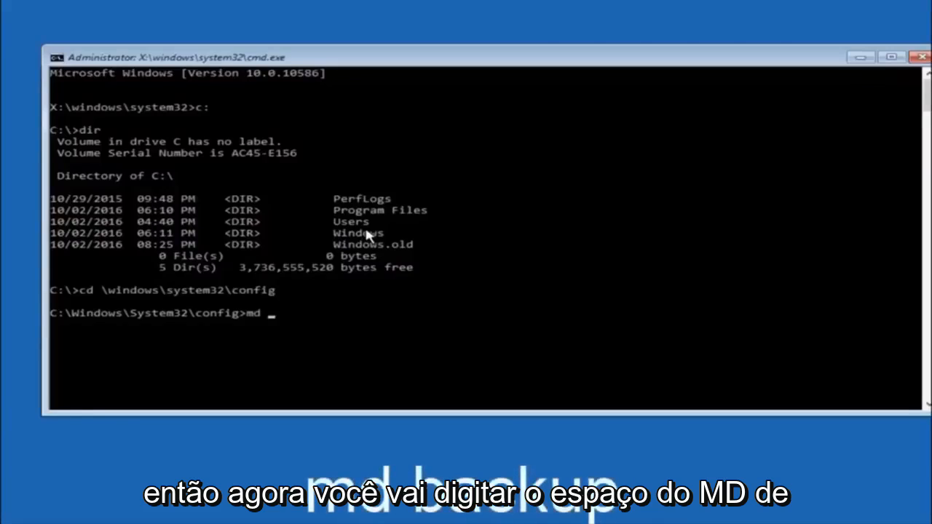
{"action": "type", "text": "backup"}
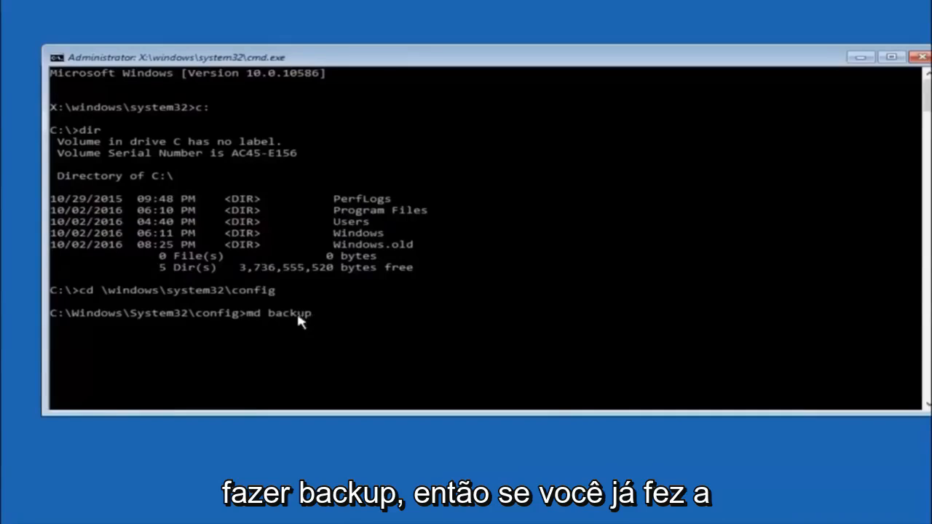
{"action": "mouse_move", "coordinate": [326, 325]}
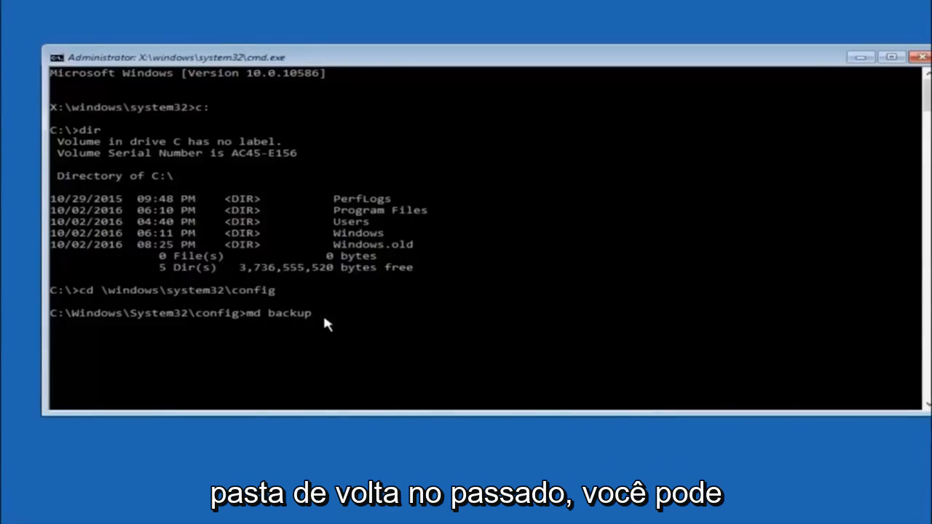
{"action": "type", "text": "1"}
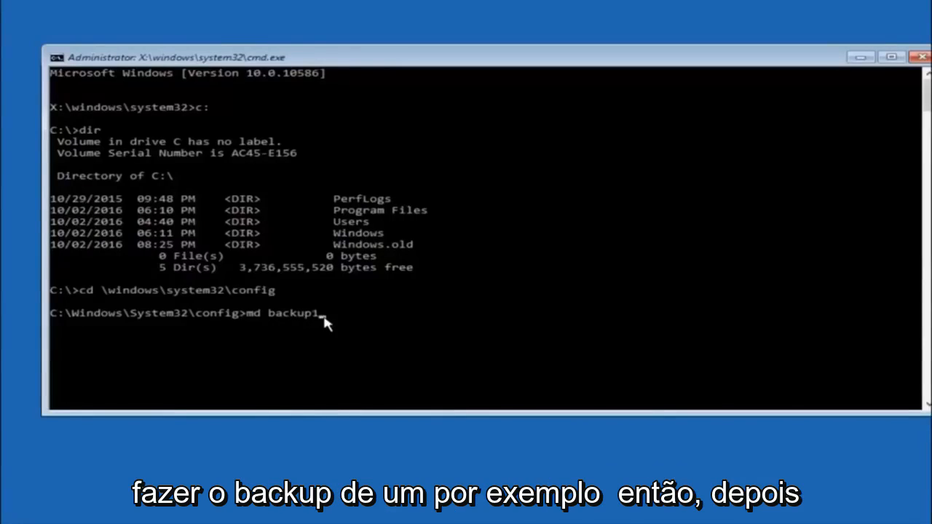
{"action": "key", "text": "Backspace"}
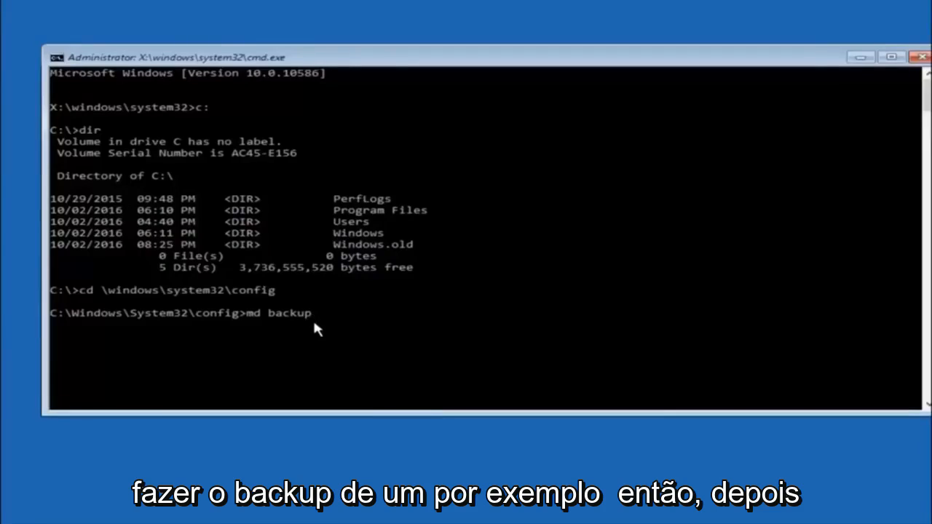
{"action": "mouse_move", "coordinate": [283, 317]}
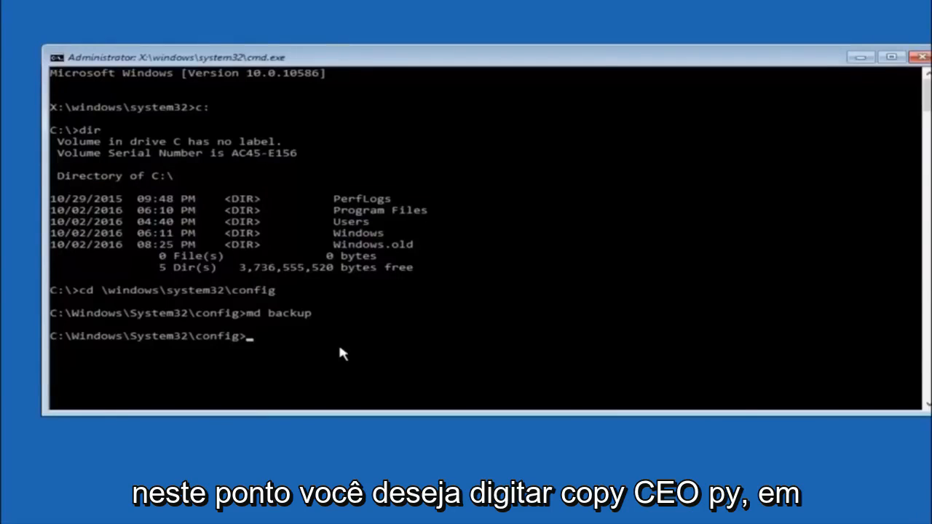
Step: Copy all ten config files into the new backup1 folder with copy *.* backup1
{"action": "type", "text": "copy"}
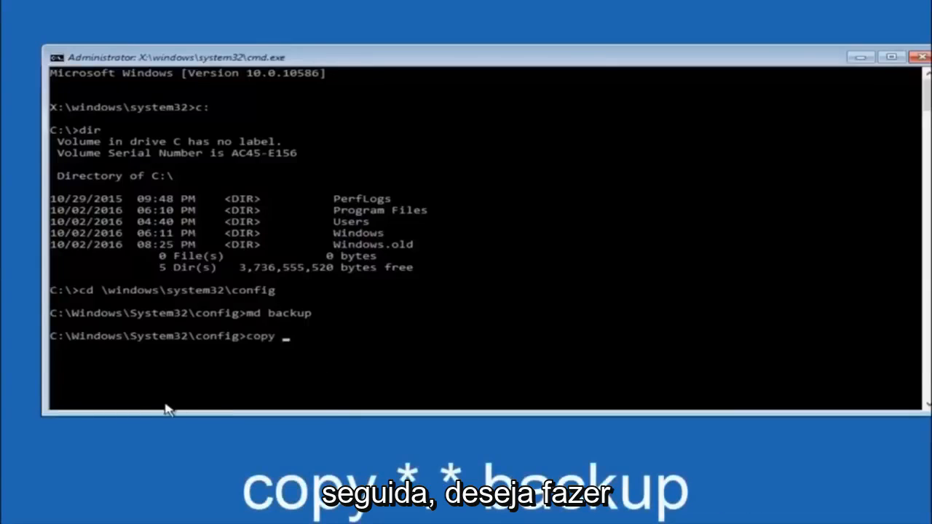
{"action": "type", "text": "*"}
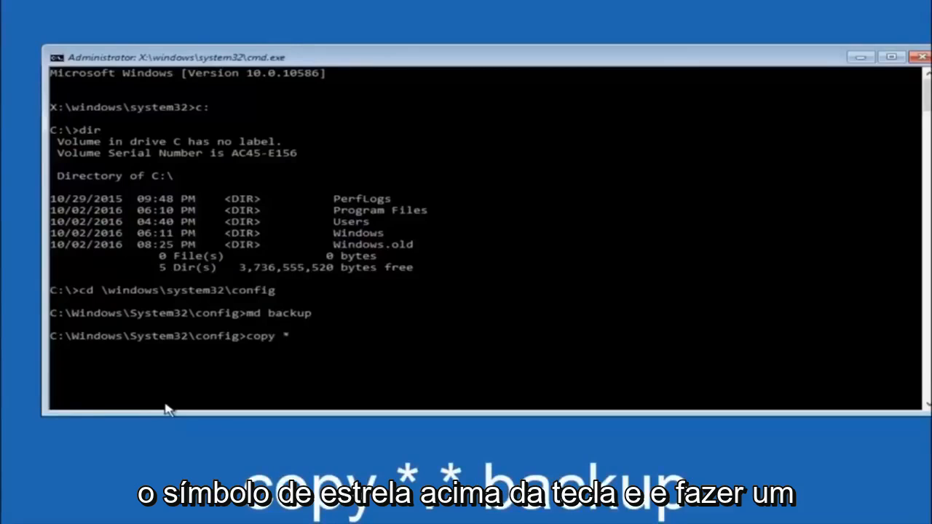
{"action": "type", "text": "."}
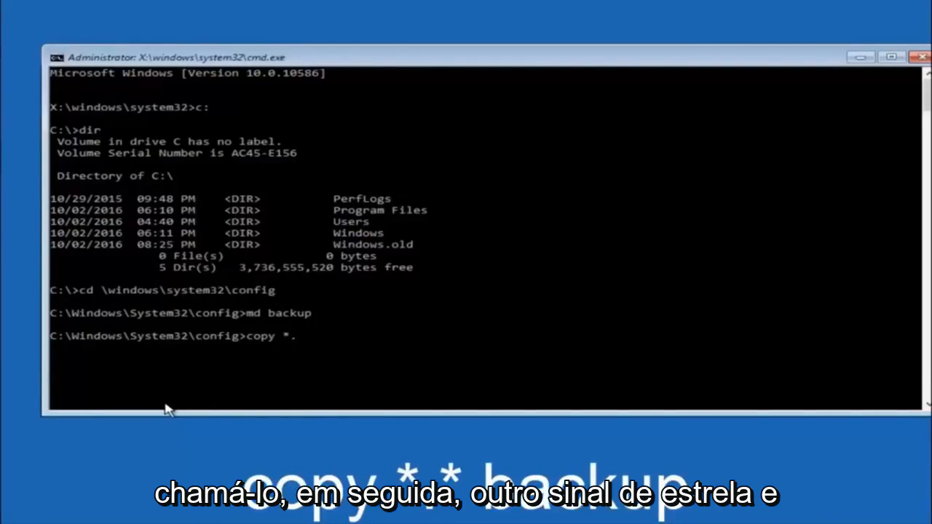
{"action": "type", "text": ".*"}
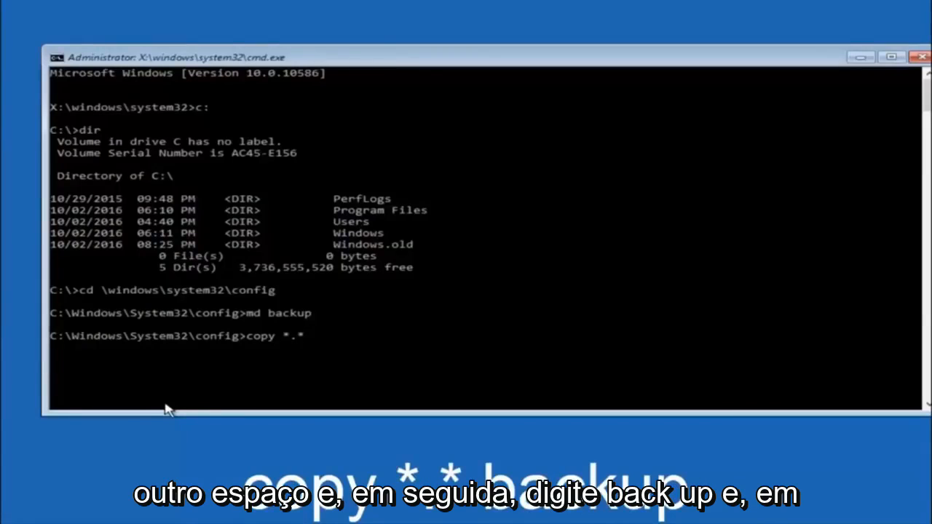
{"action": "type", "text": "backup1"}
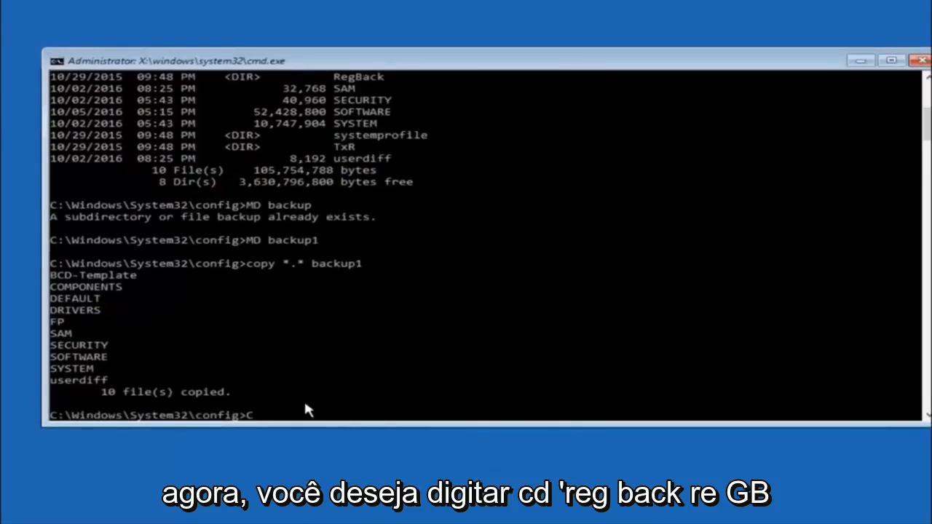
Step: Enter the RegBack folder and list its DEFAULT, SAM, SECURITY, SOFTWARE and SYSTEM files
{"action": "type", "text": "D"}
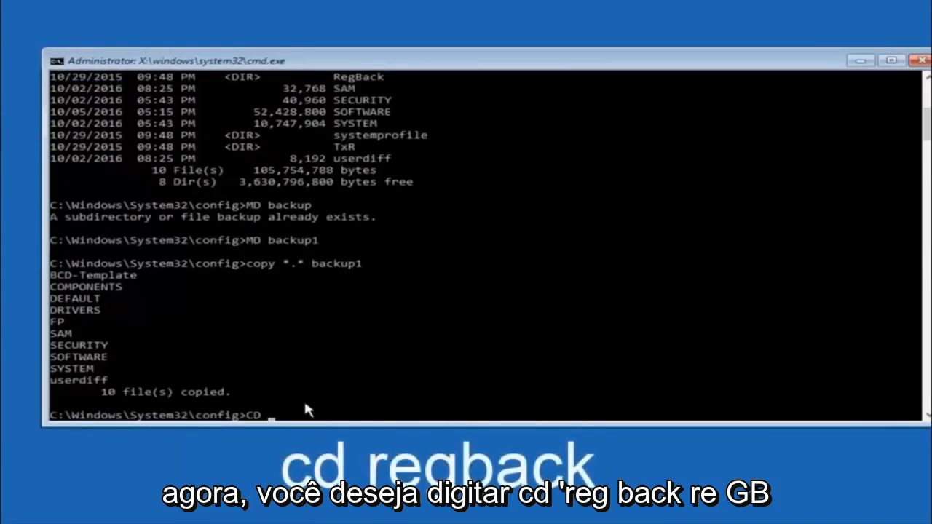
{"action": "type", "text": "reg"}
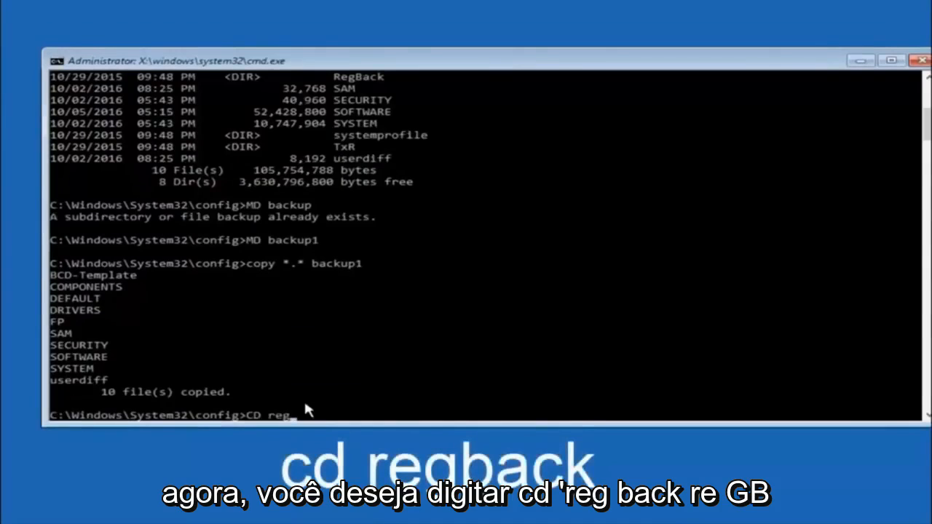
{"action": "type", "text": "back"}
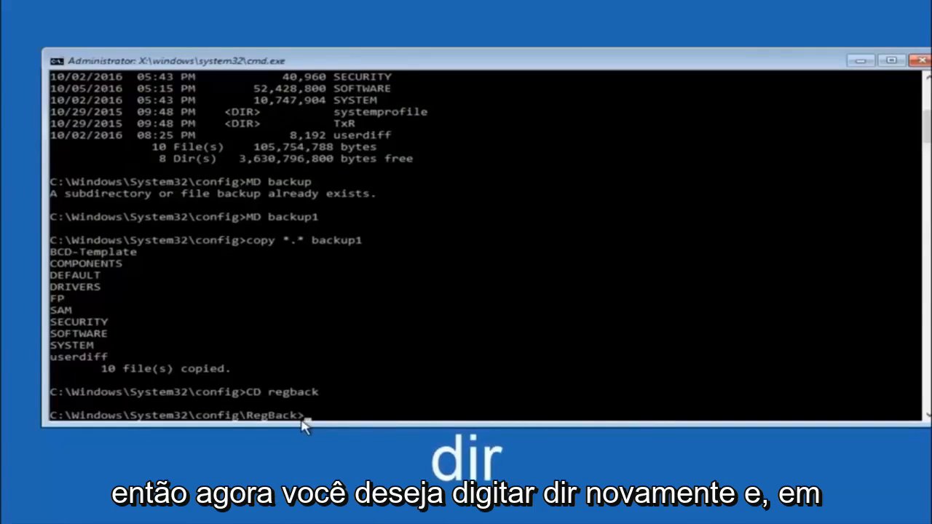
{"action": "type", "text": "dir"}
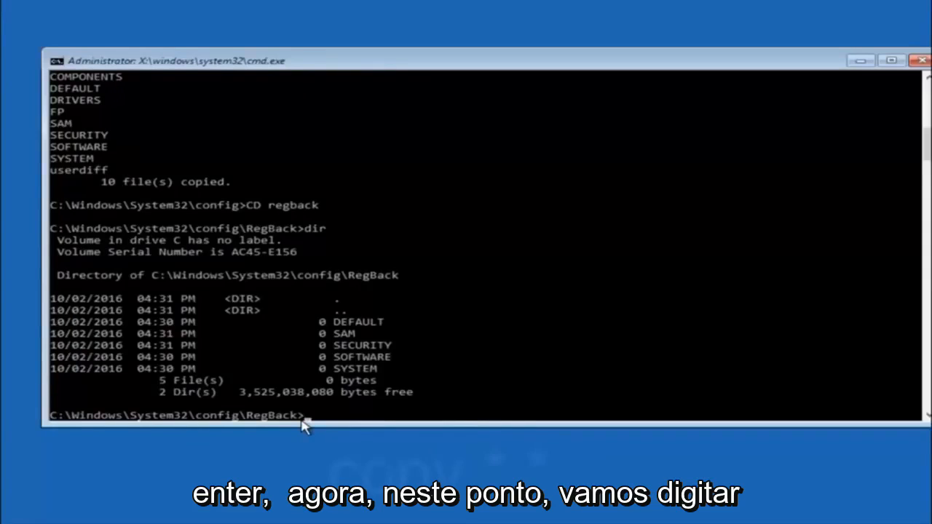
Step: Copy all RegBack hives over the parent config folder (copy *.* ..), answering A to overwrite all
{"action": "type", "text": "copy"}
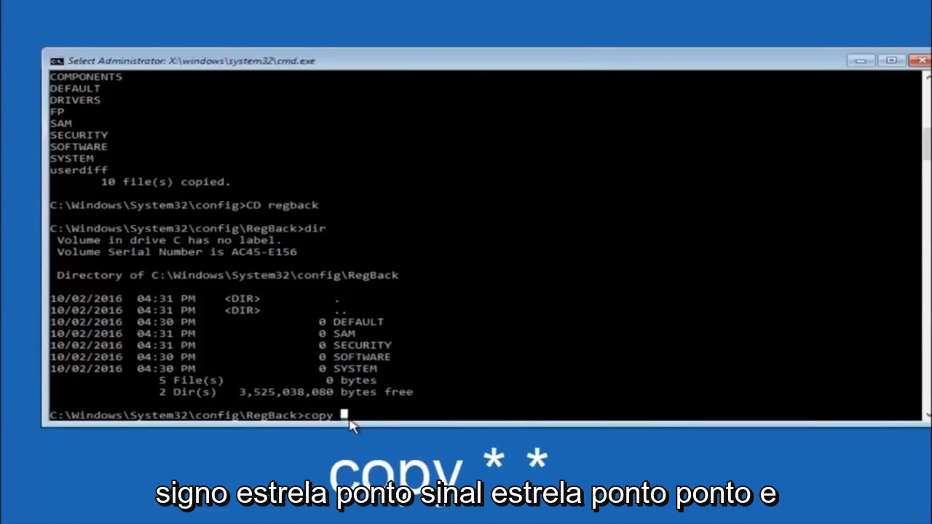
{"action": "type", "text": "*."}
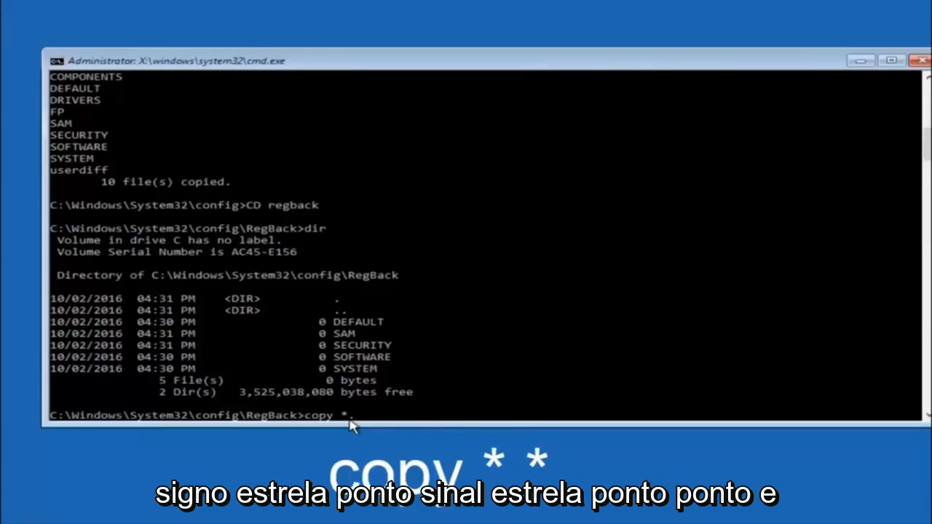
{"action": "type", "text": "*"}
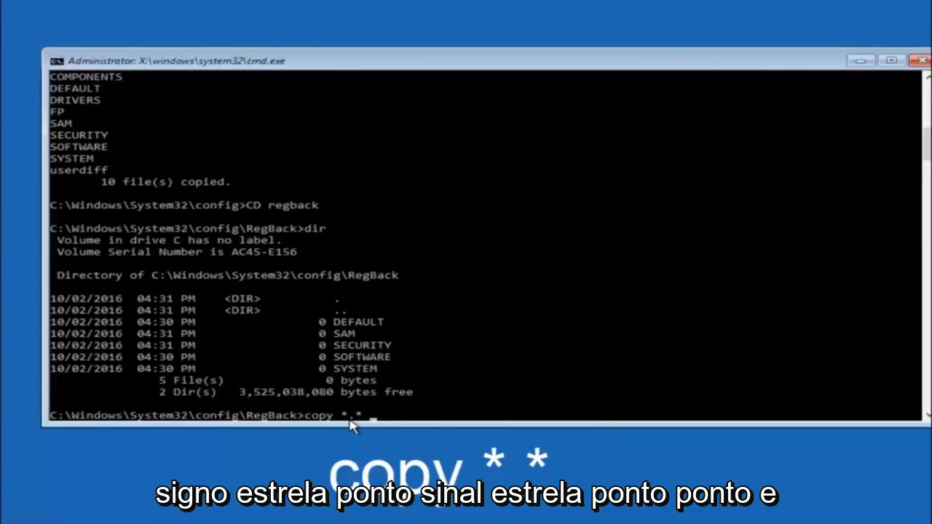
{"action": "type", "text": ".."}
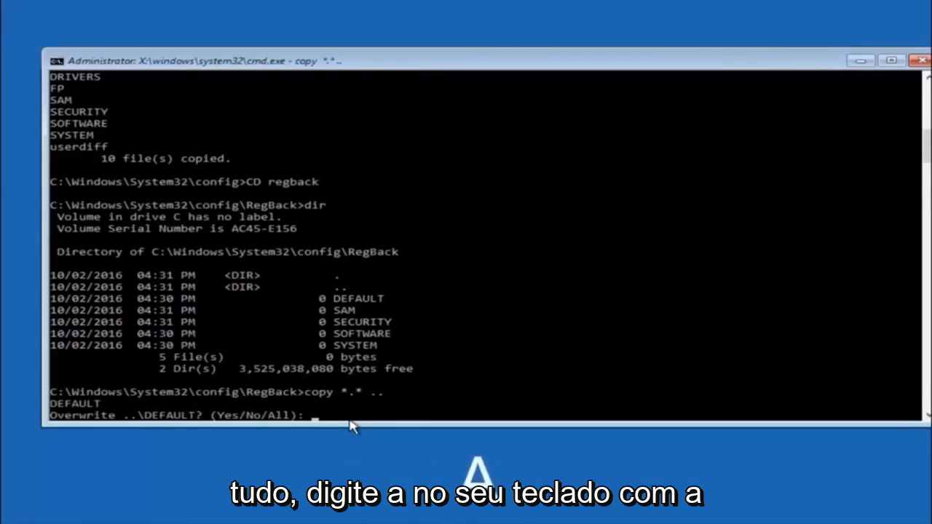
{"action": "type", "text": "A"}
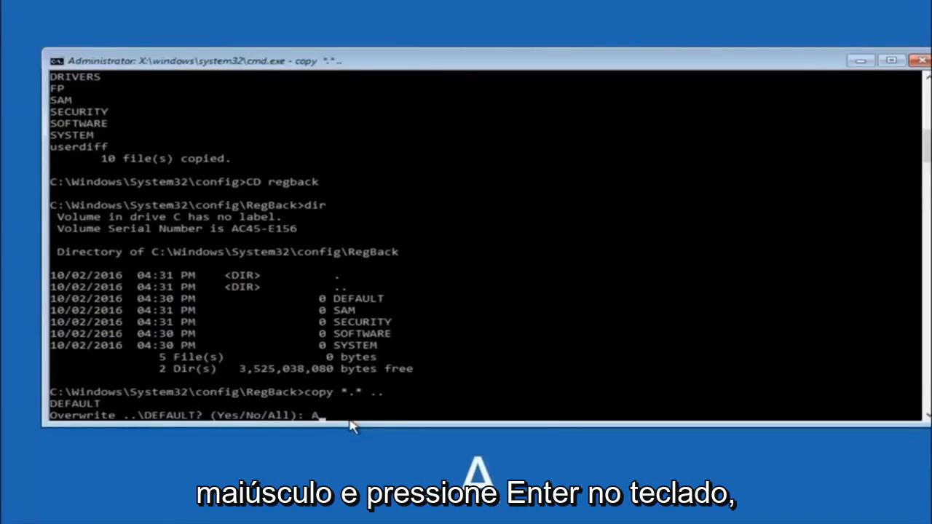
{"action": "key", "text": "enter"}
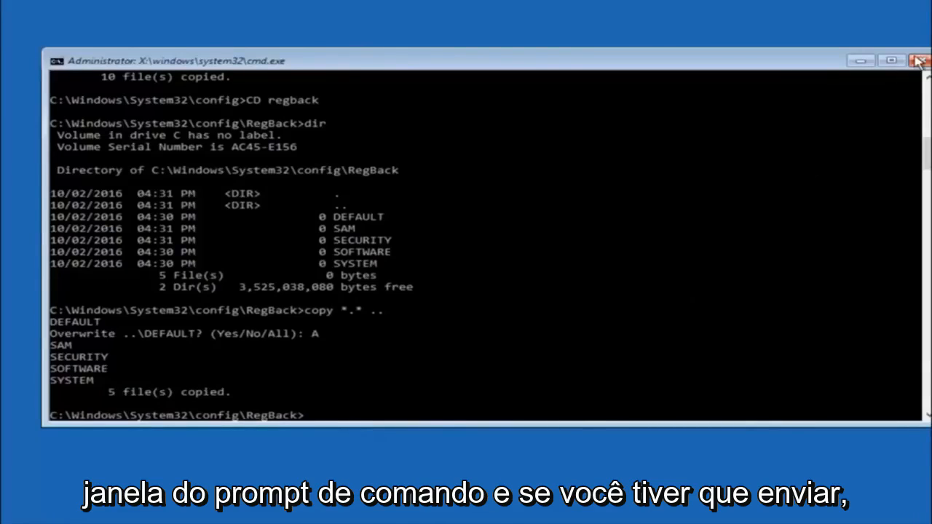
Step: Close the Command Prompt to return to the Choose an option screen
{"action": "left_click", "coordinate": [919, 62]}
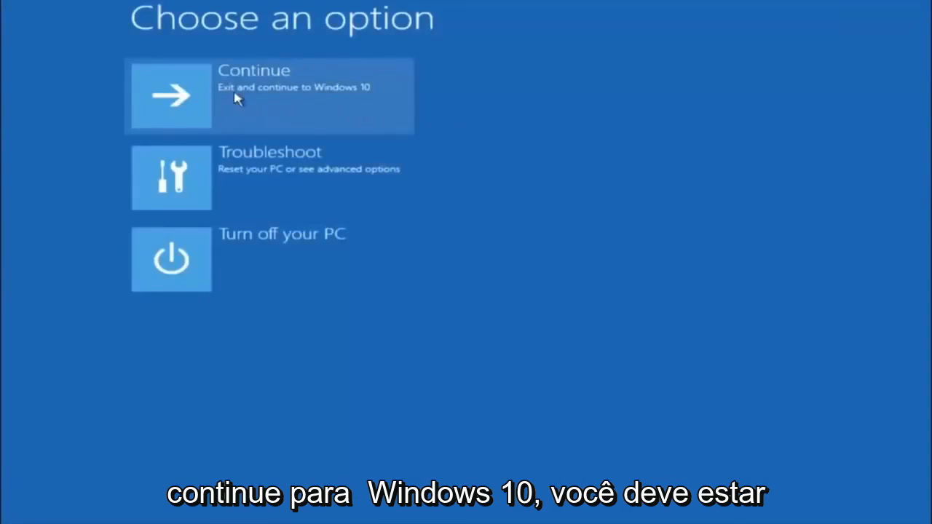
{"action": "mouse_move", "coordinate": [227, 120]}
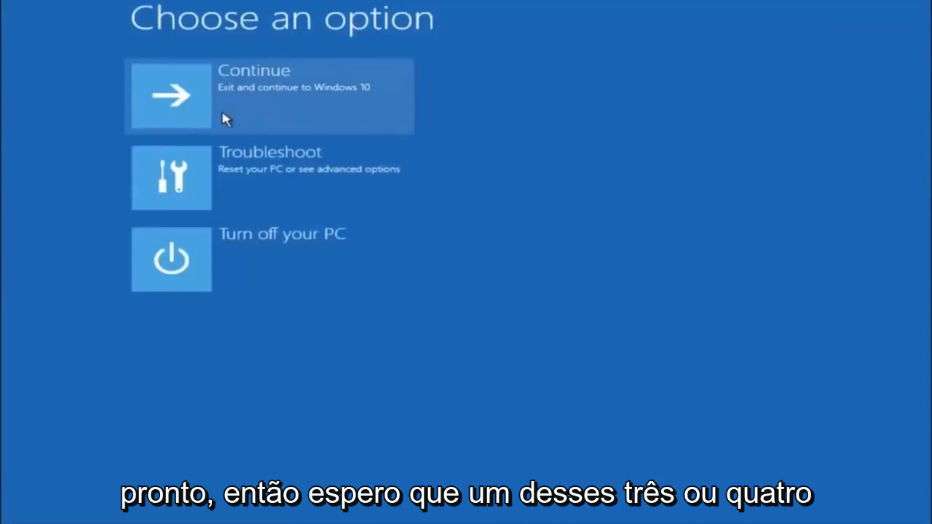